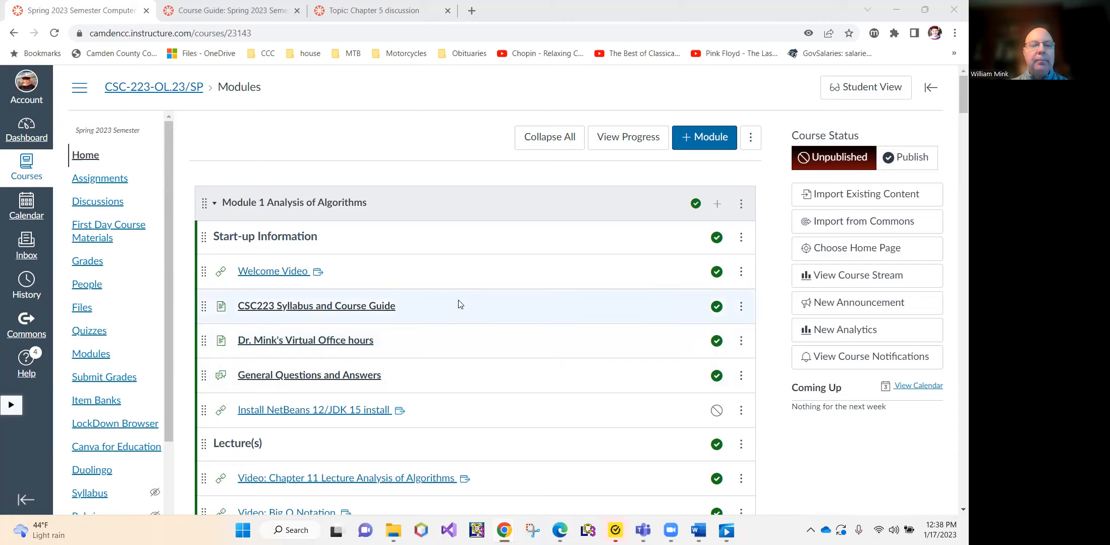
mouse_move(331, 314)
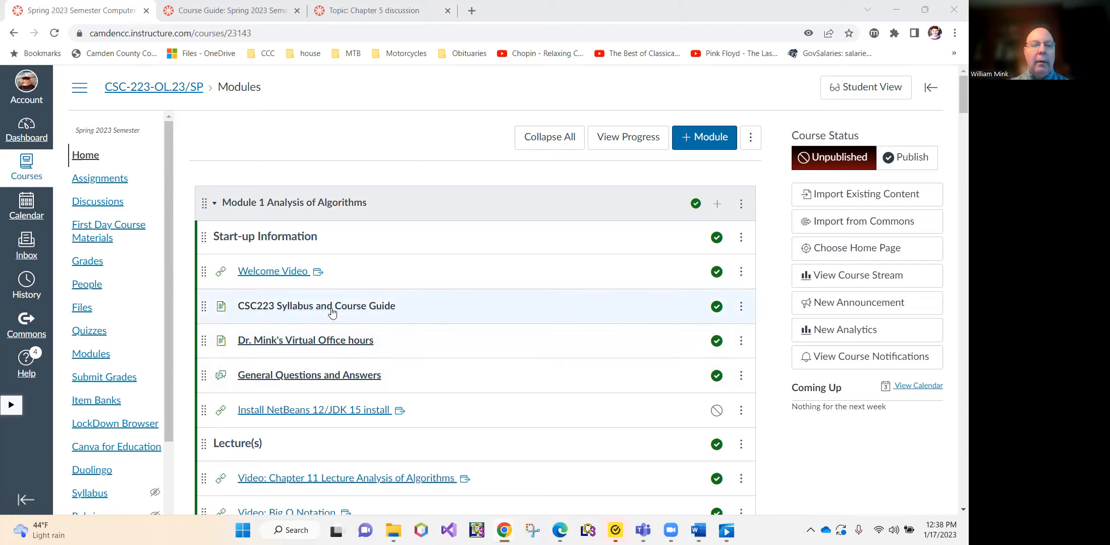
Open 'CSC223 Syllabus and Course Guide' and read down to the grading breakdown and letter-grade scale.
left_click(316, 305)
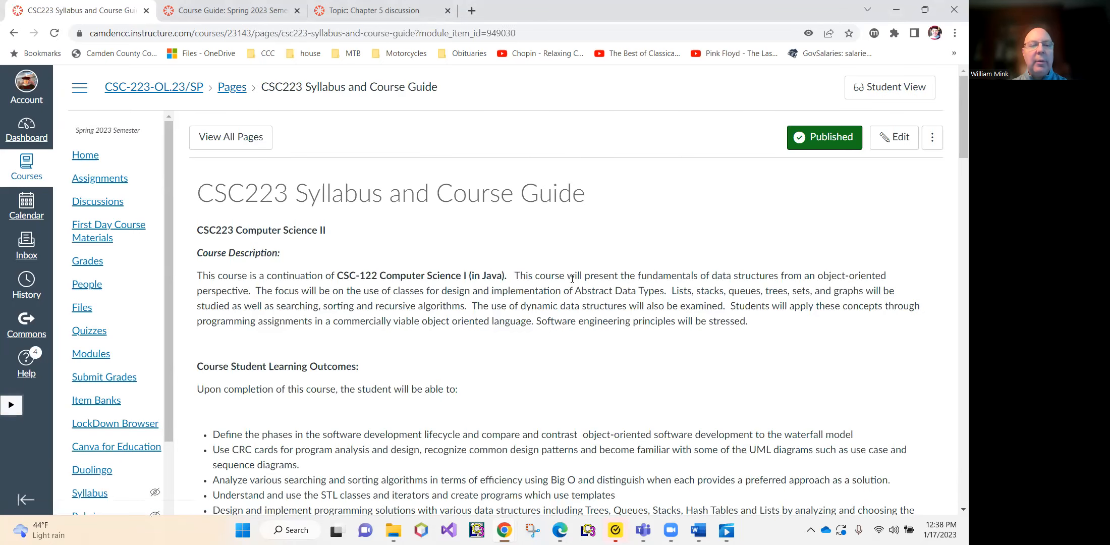
scroll("down", 3)
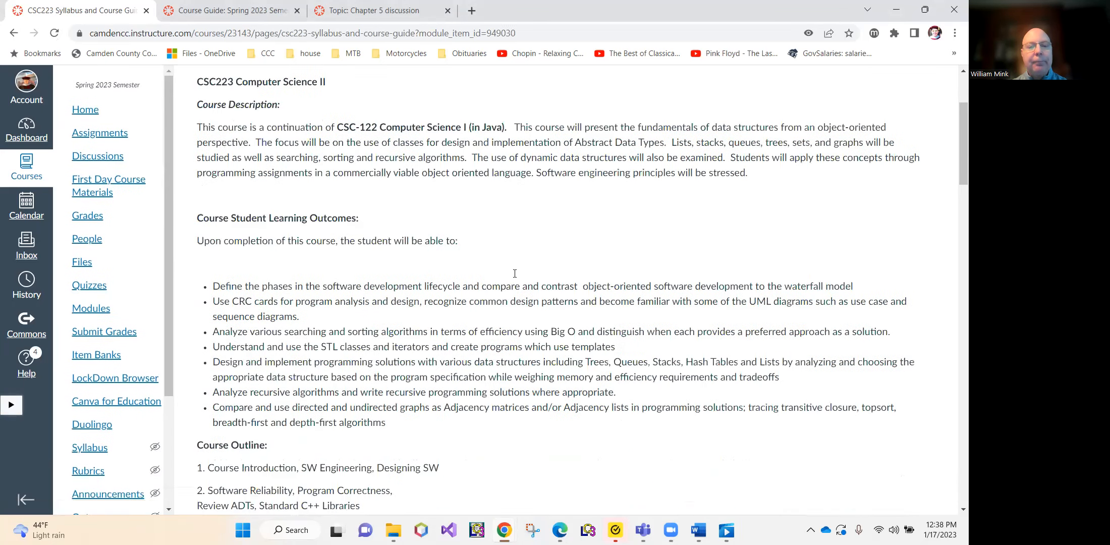
scroll("down", 3)
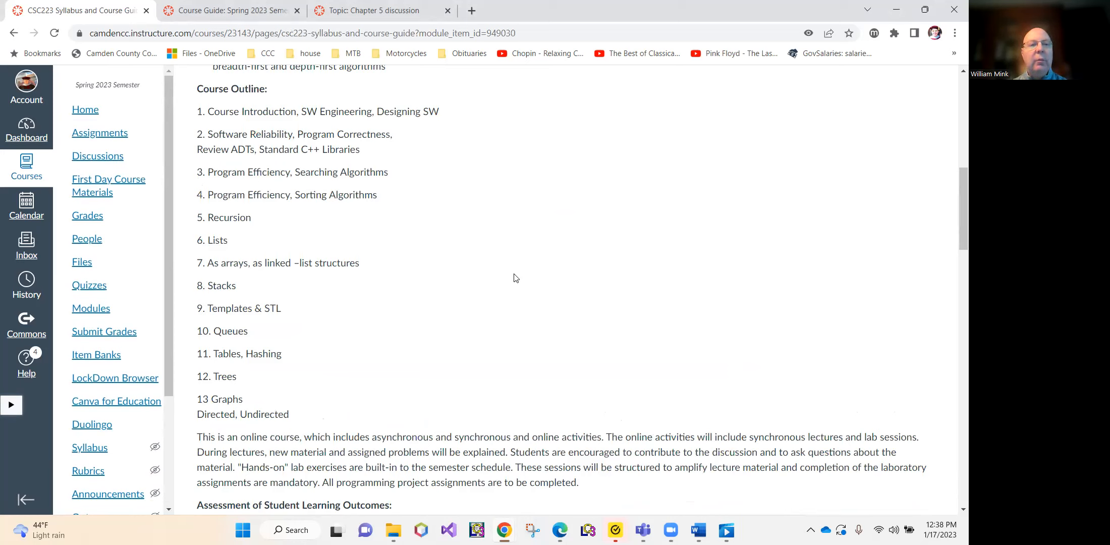
scroll("down", 3)
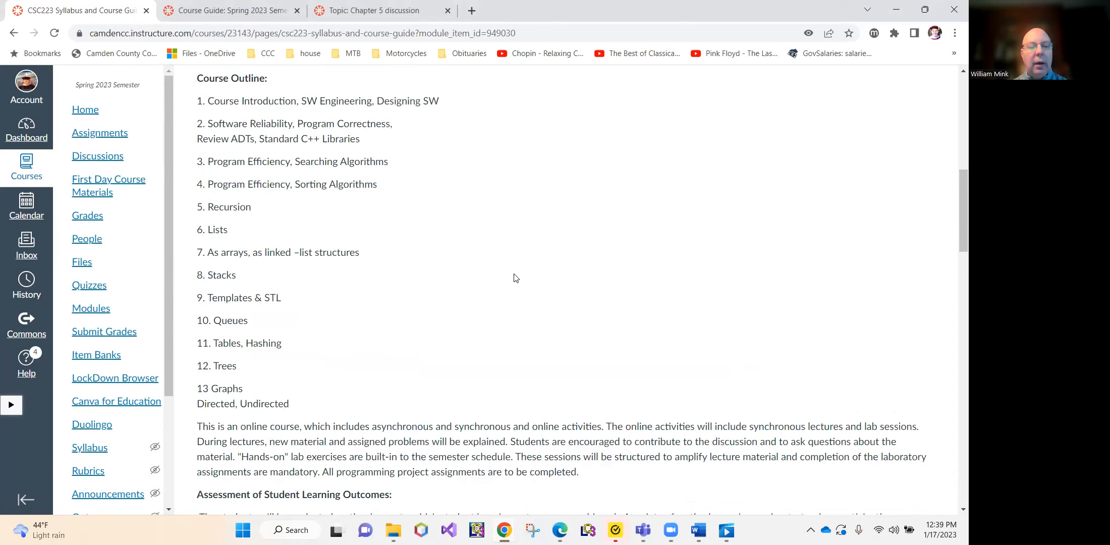
scroll("down", 3)
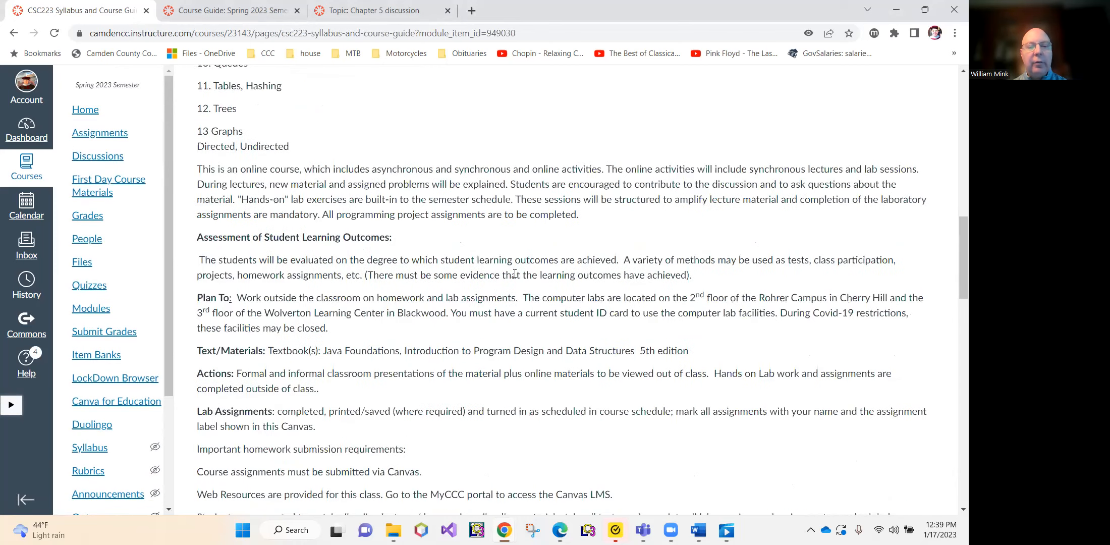
scroll("down", 3)
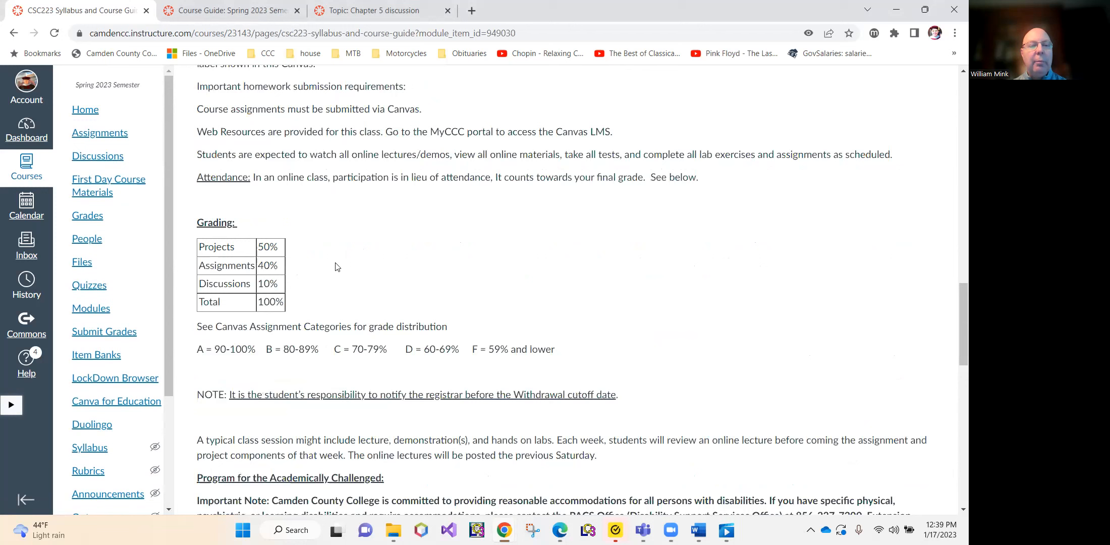
mouse_move(274, 258)
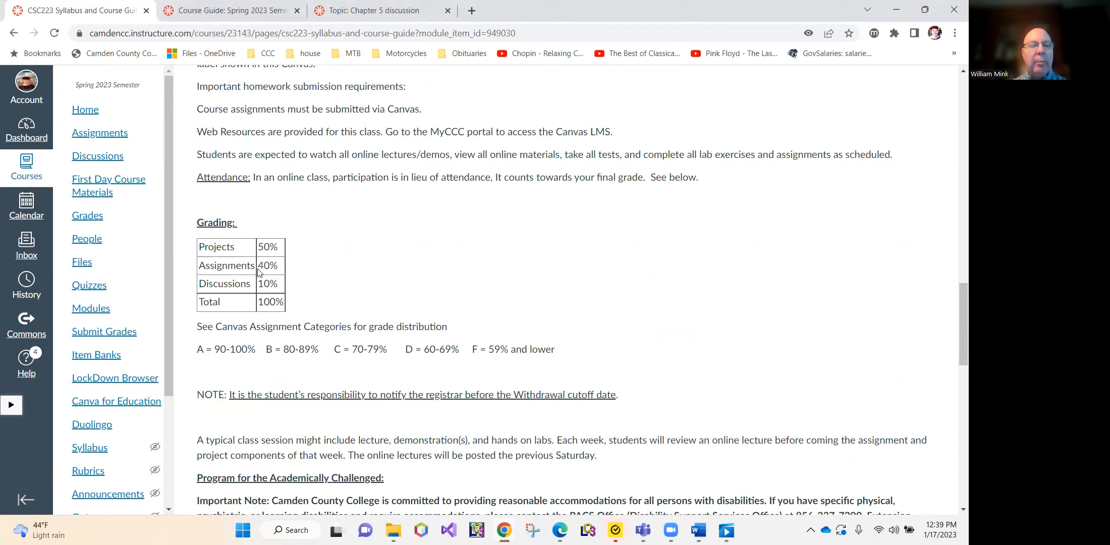
mouse_move(279, 283)
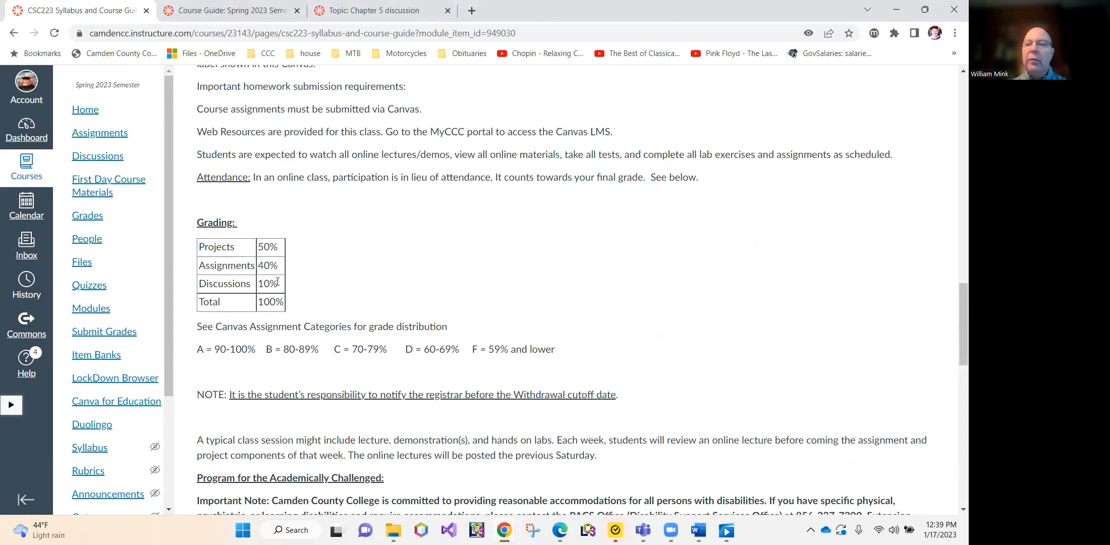
mouse_move(524, 298)
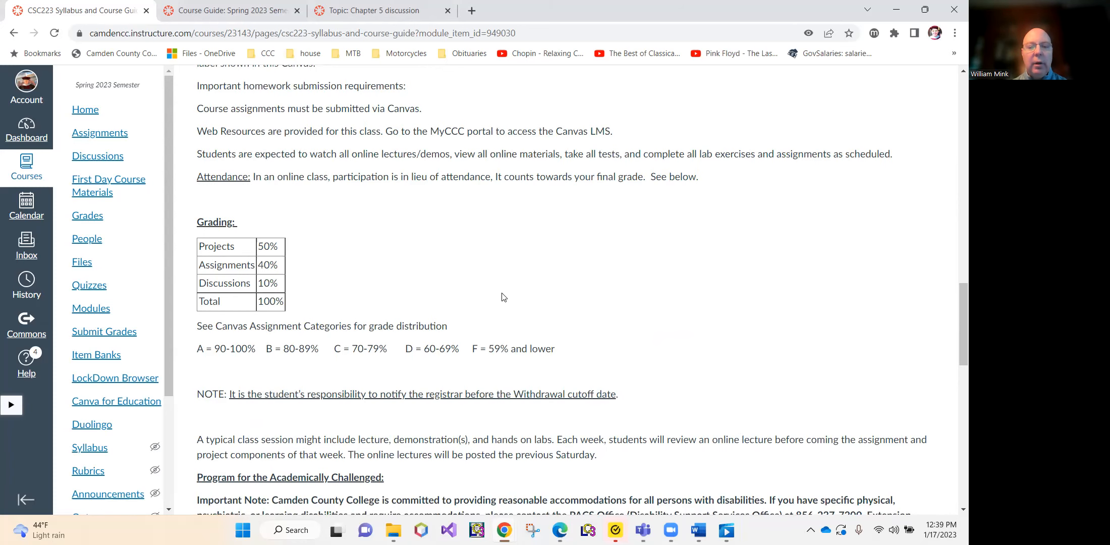
scroll("down", 3)
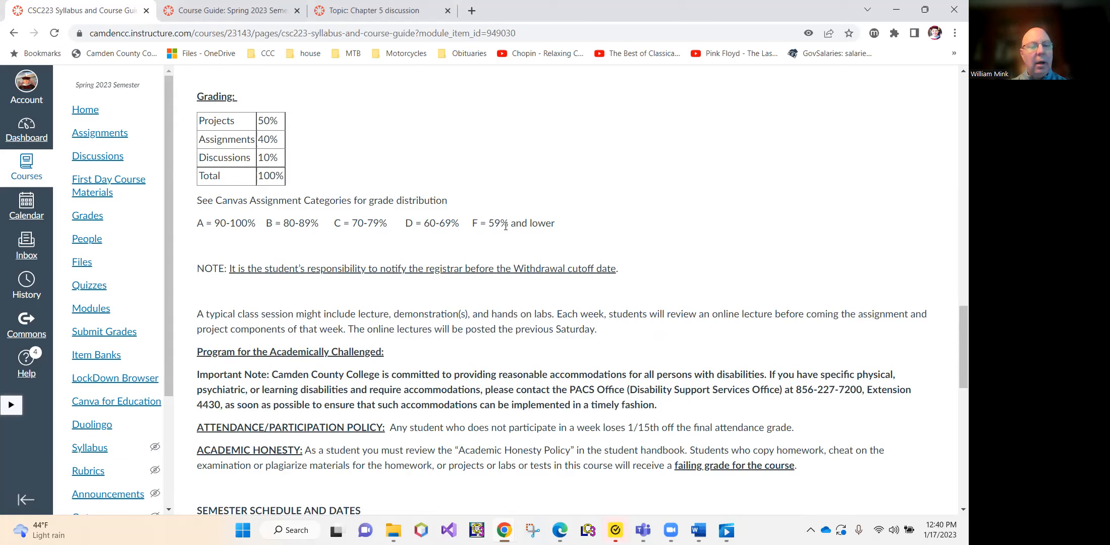
mouse_move(502, 226)
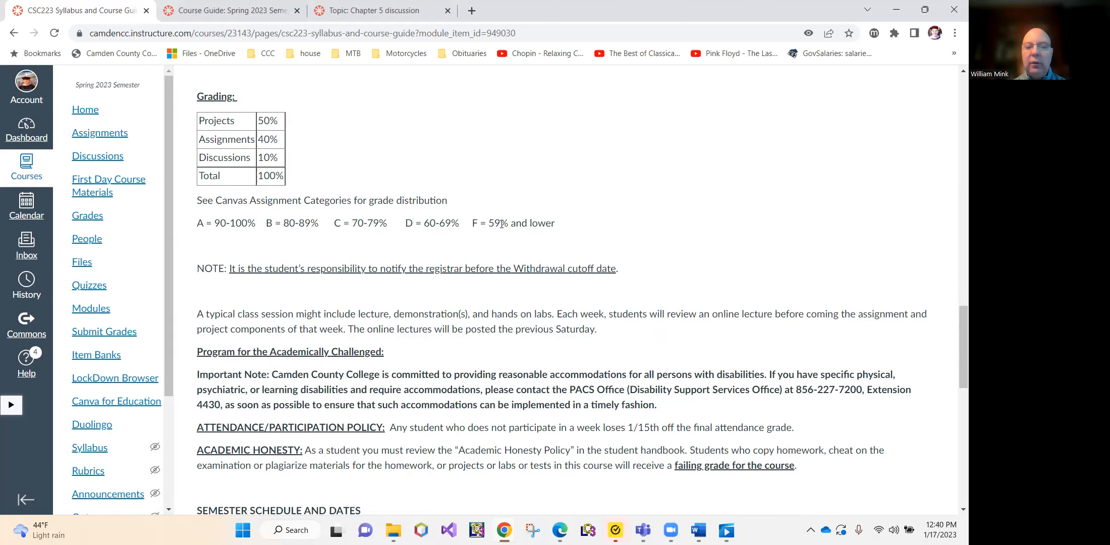
scroll("down", 3)
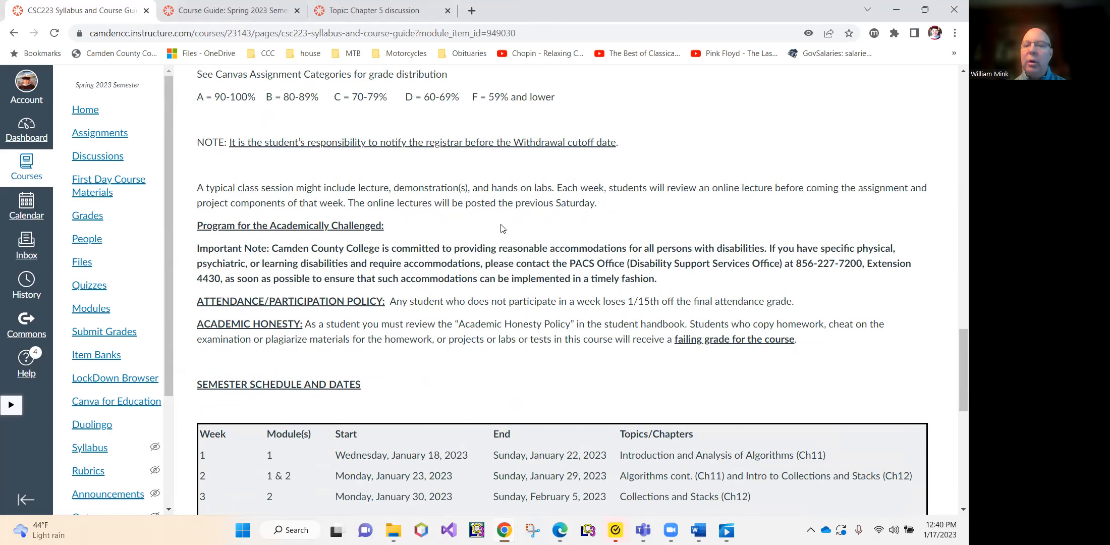
scroll("down", 3)
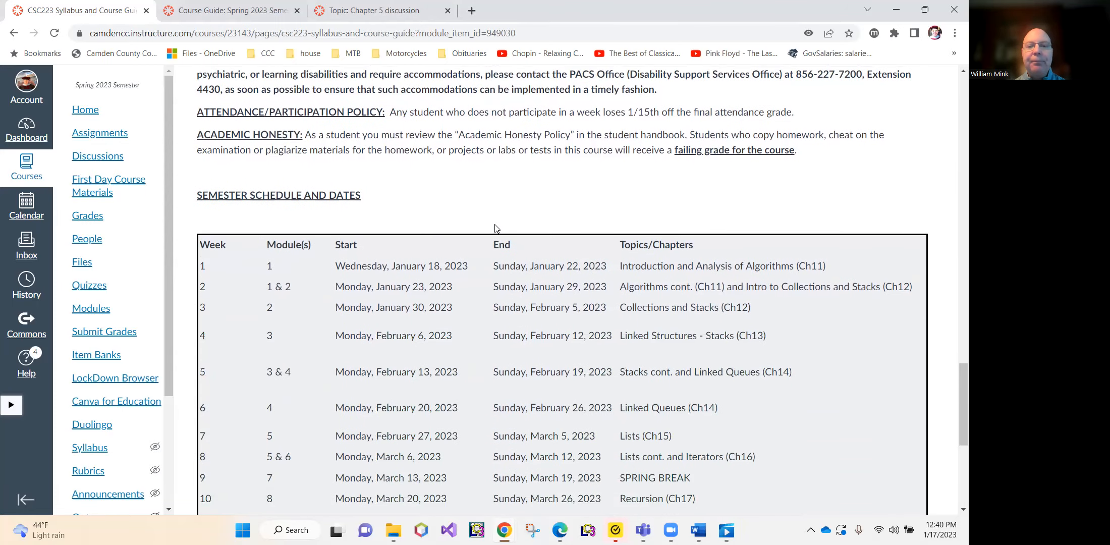
scroll("down", 3)
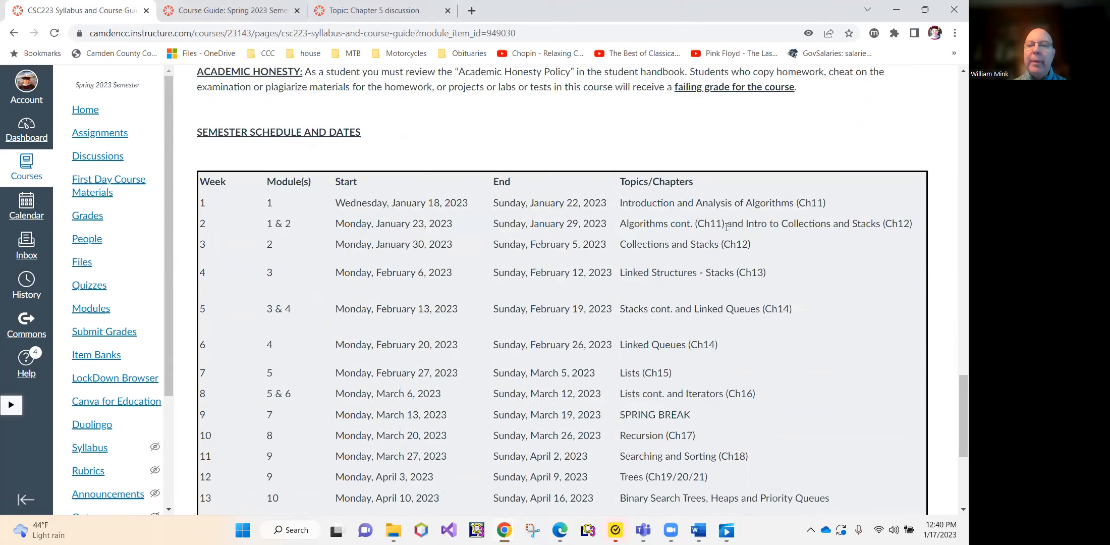
mouse_move(613, 203)
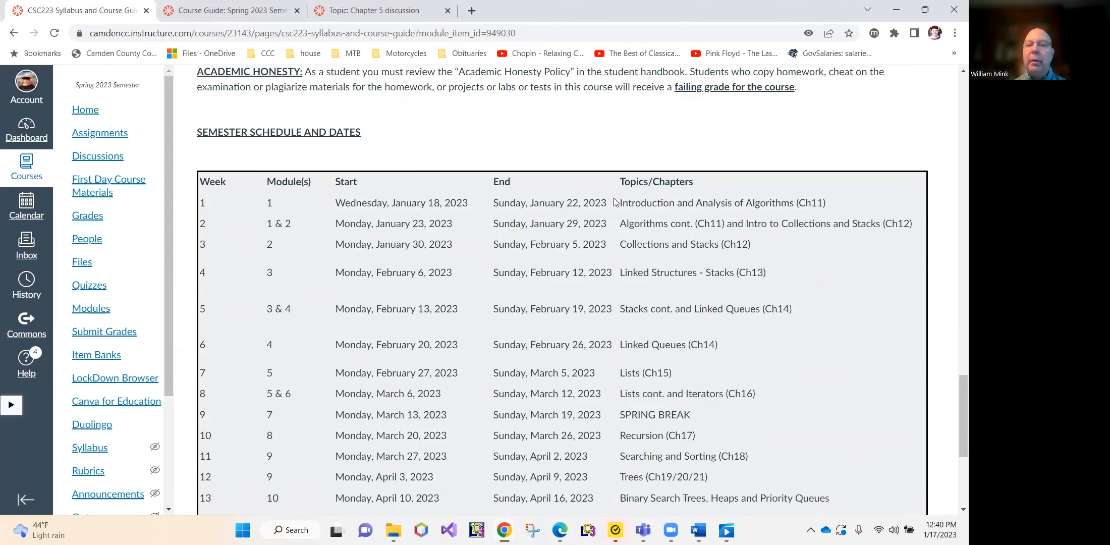
mouse_move(862, 268)
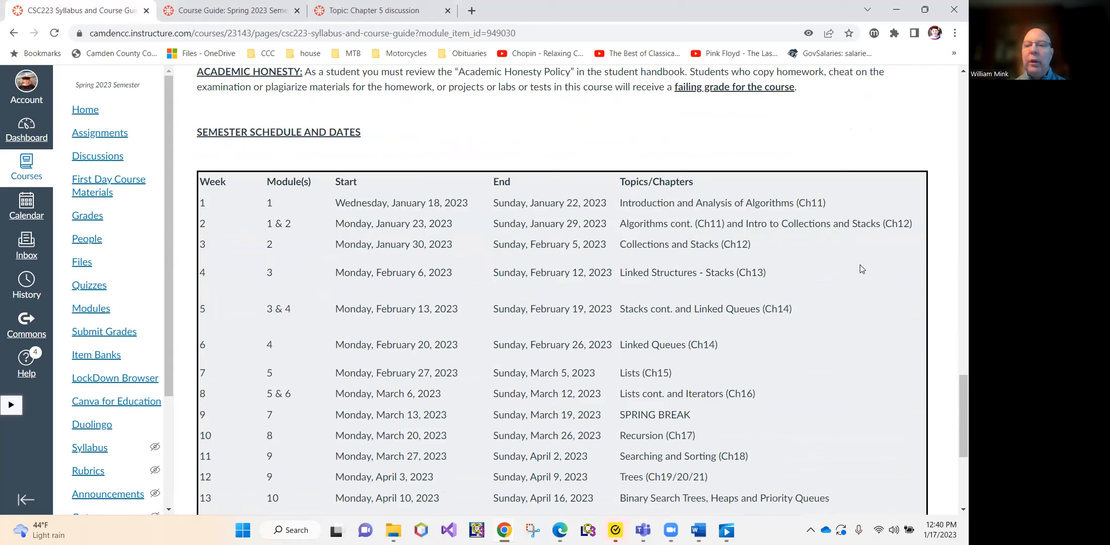
mouse_move(822, 379)
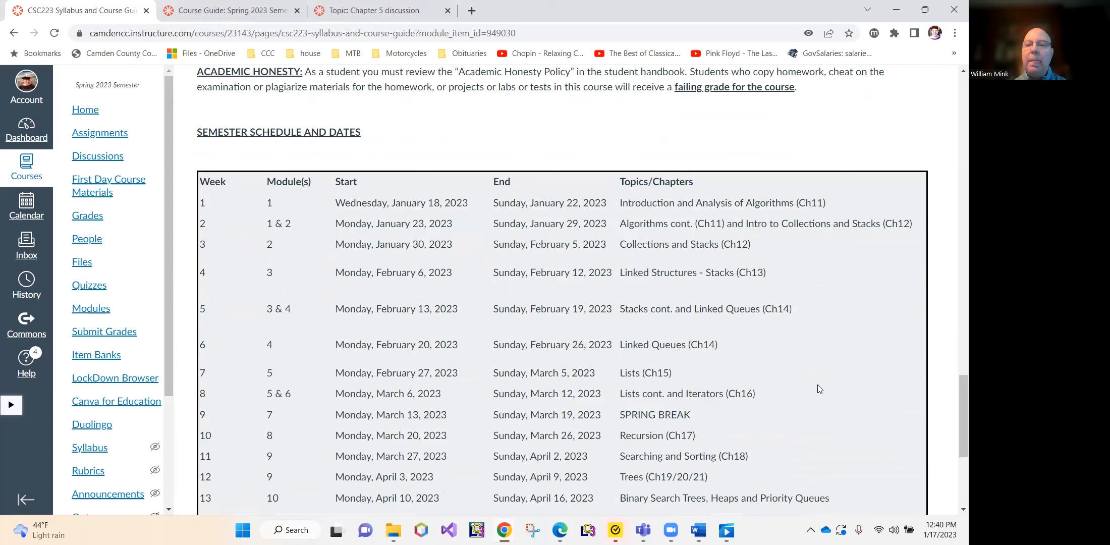
mouse_move(793, 377)
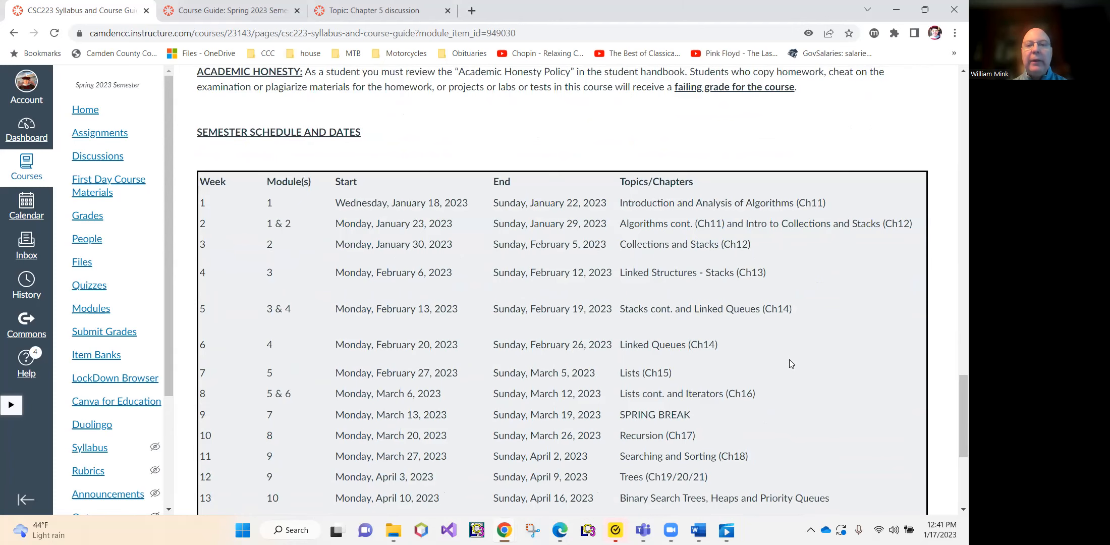
scroll("down", 3)
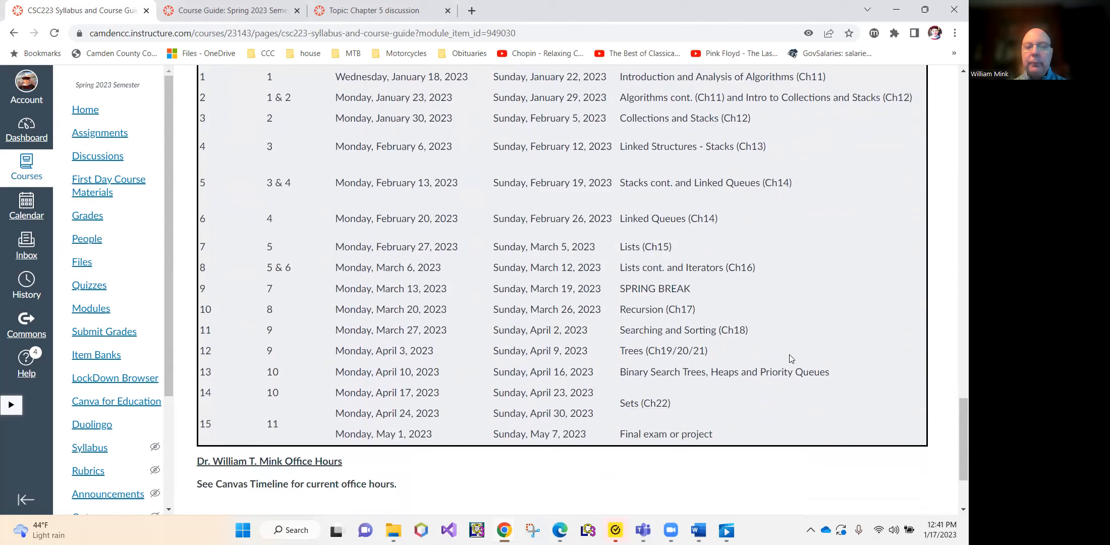
mouse_move(786, 326)
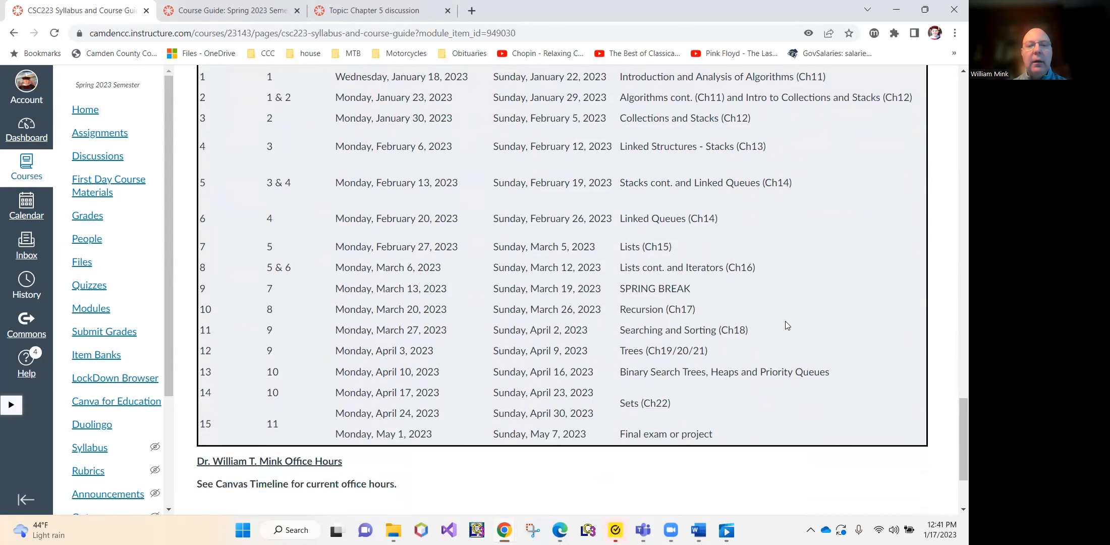
scroll("up", 3)
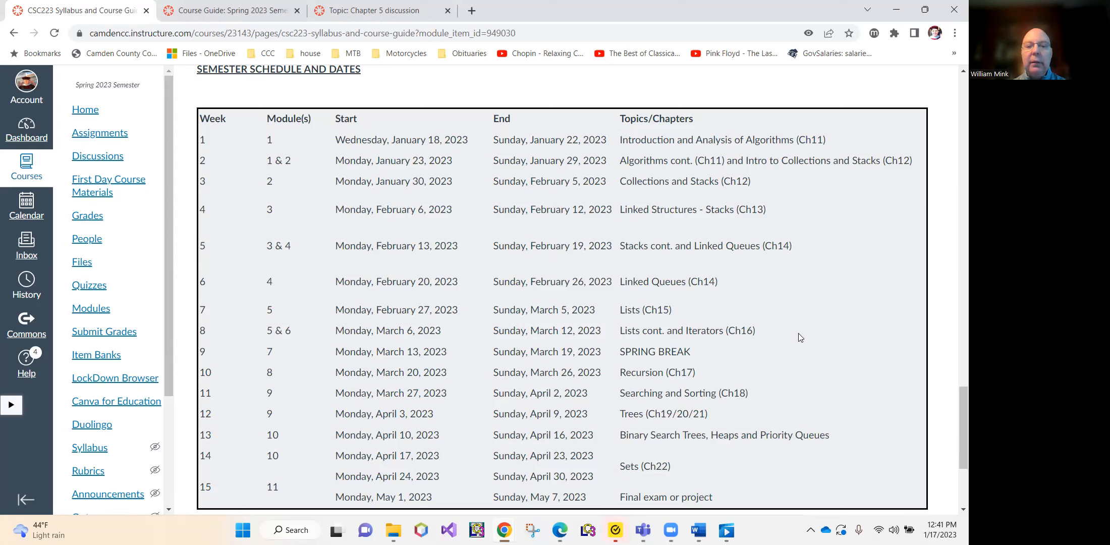
mouse_move(653, 369)
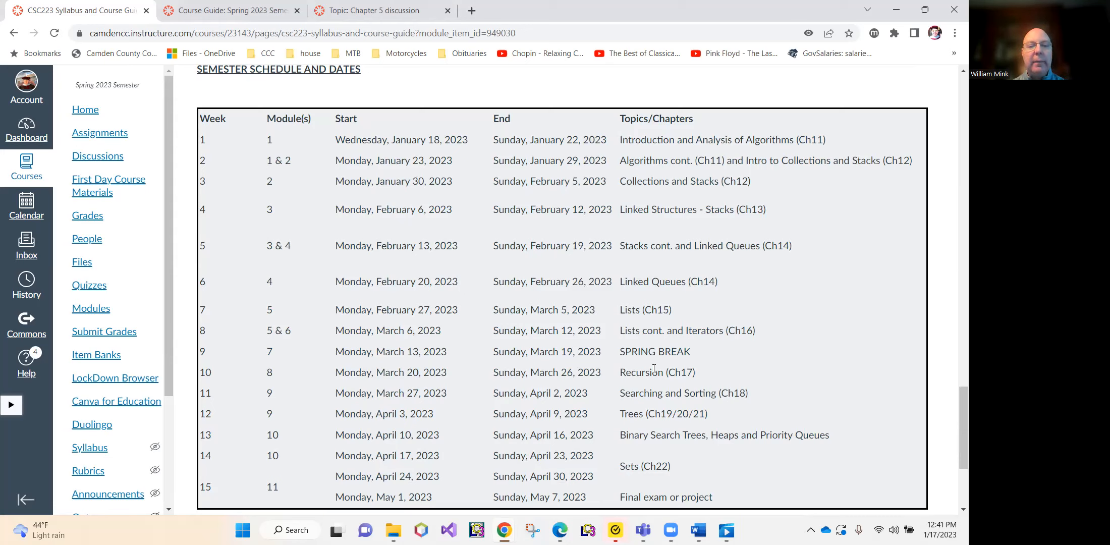
mouse_move(409, 350)
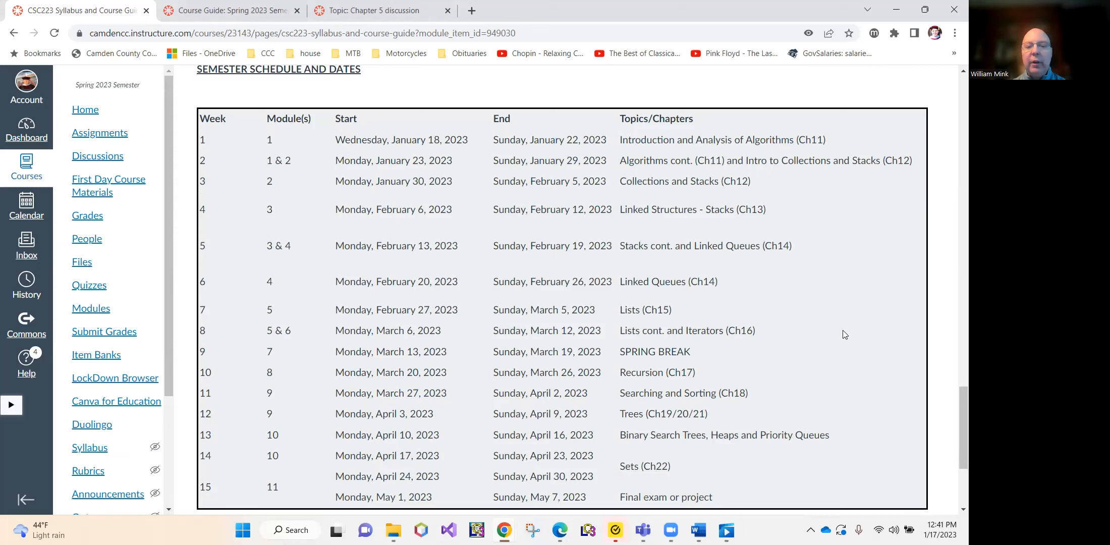
mouse_move(813, 307)
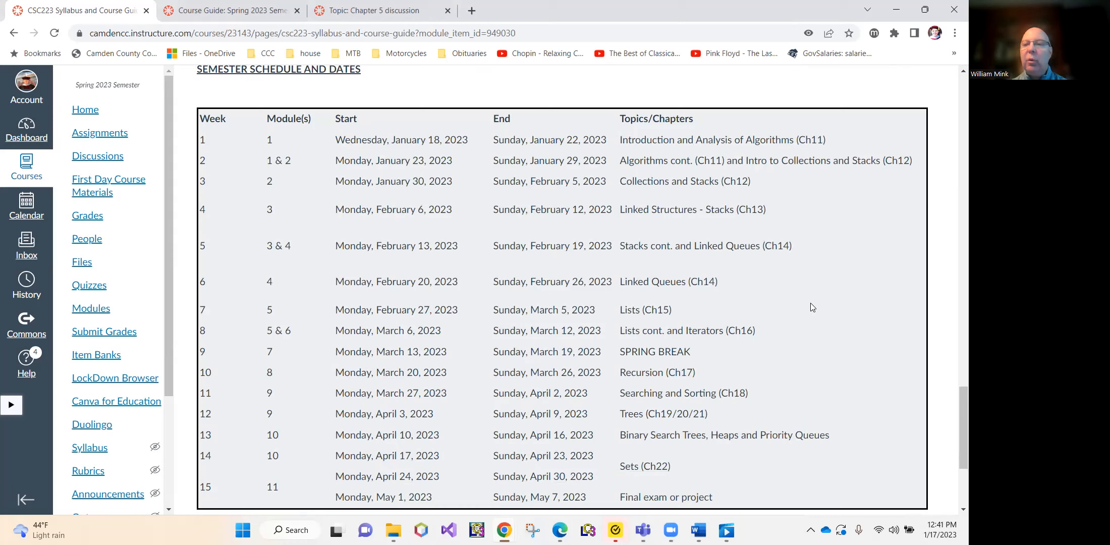
mouse_move(803, 300)
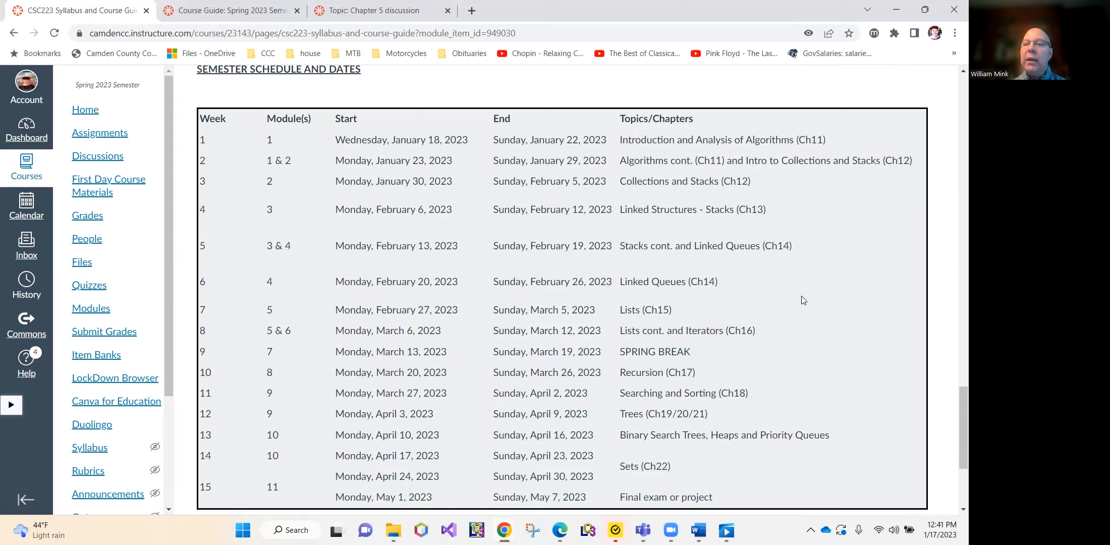
mouse_move(691, 280)
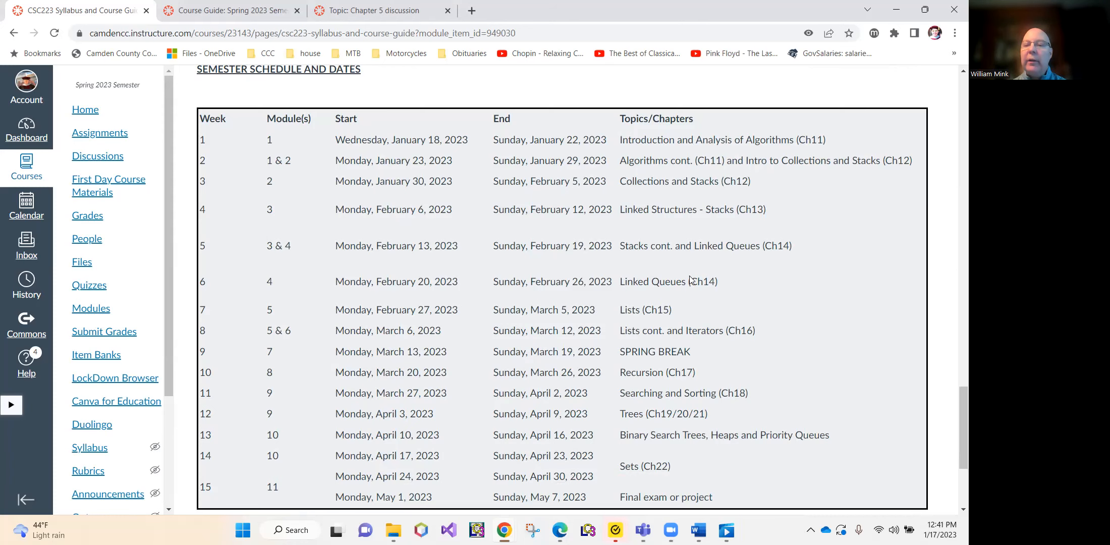
scroll("down", 3)
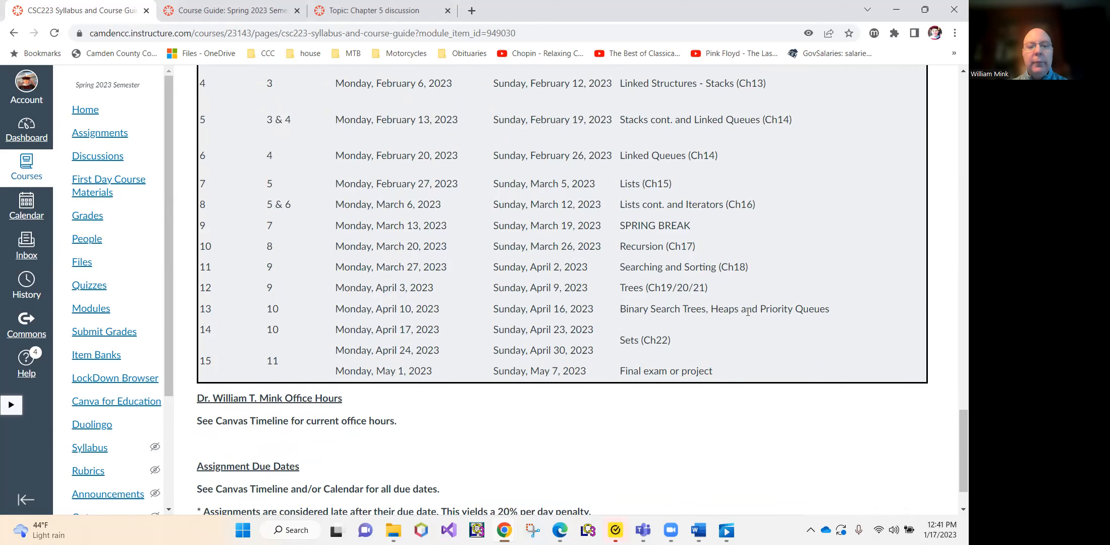
mouse_move(449, 304)
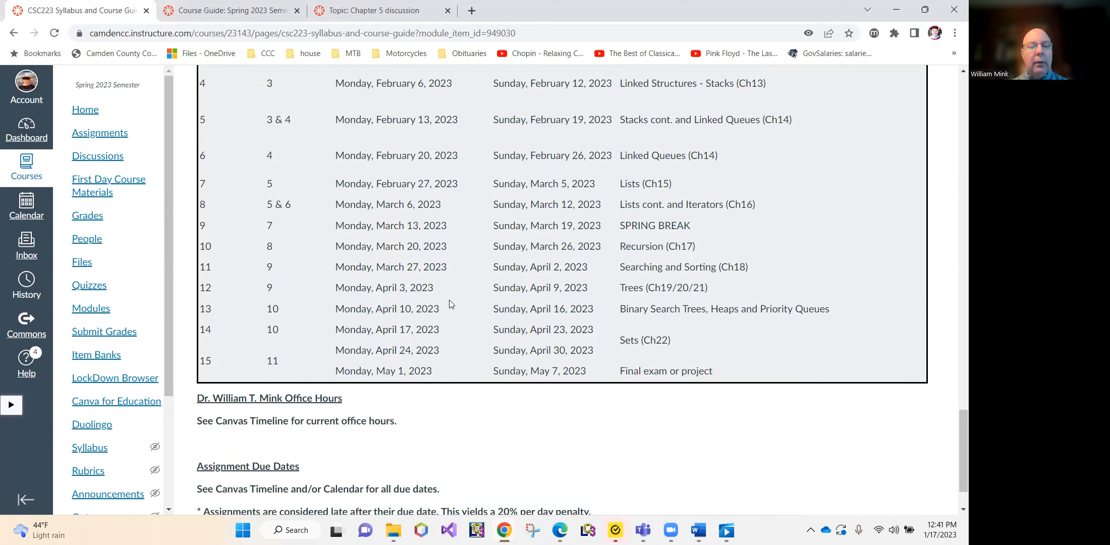
scroll("down", 3)
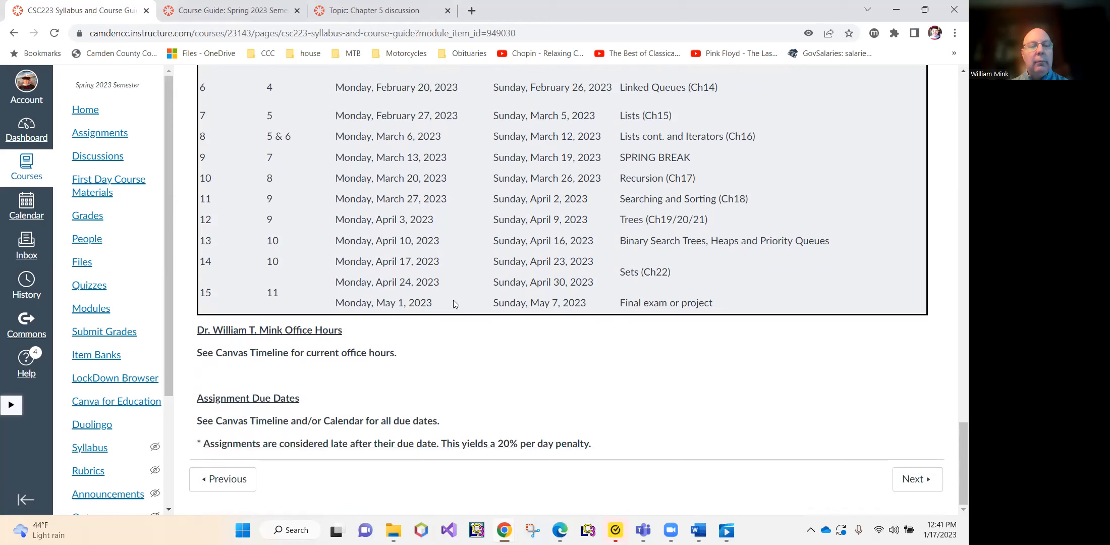
mouse_move(402, 361)
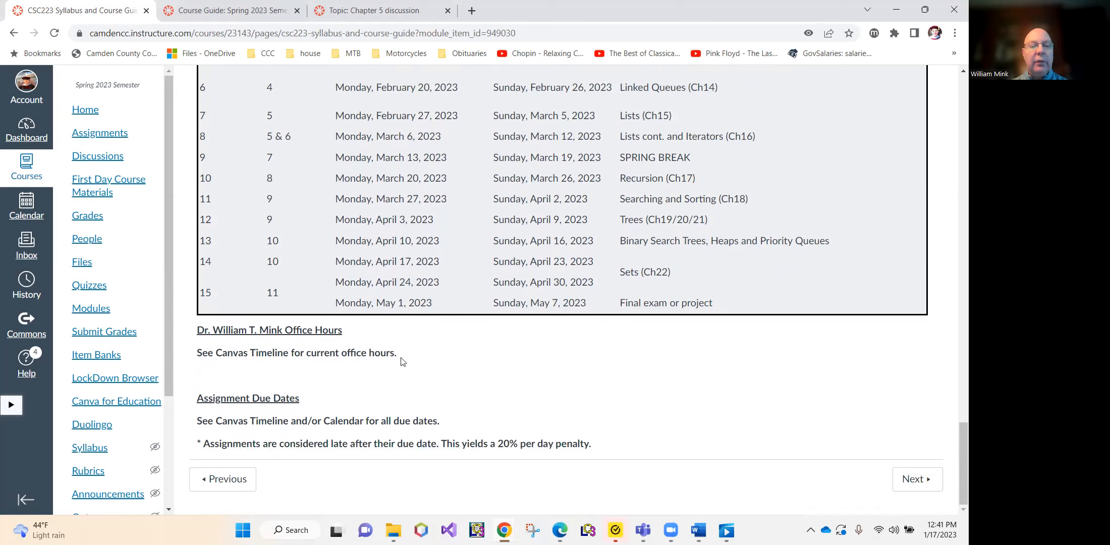
mouse_move(455, 359)
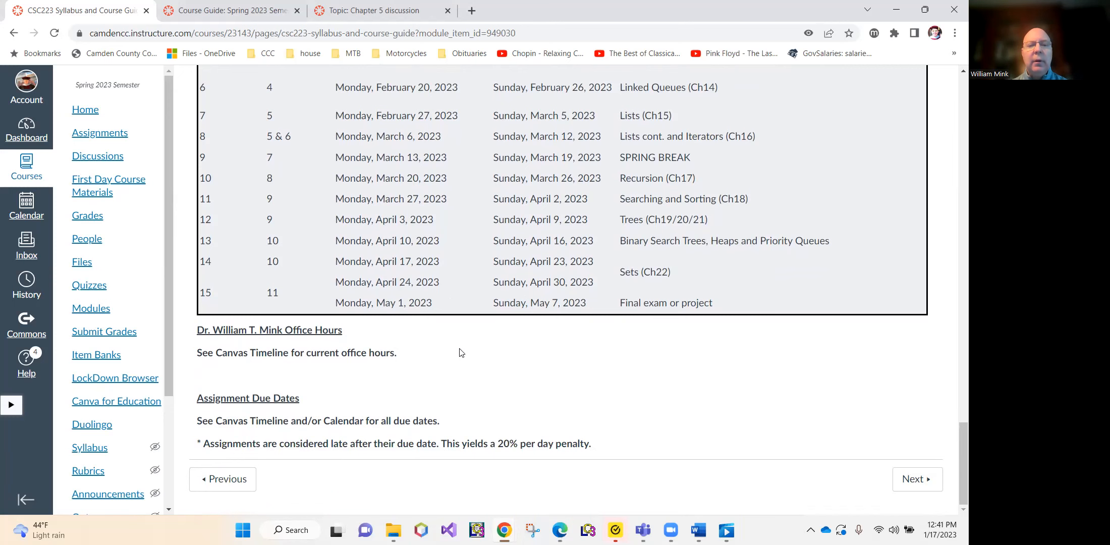
scroll("up", 3)
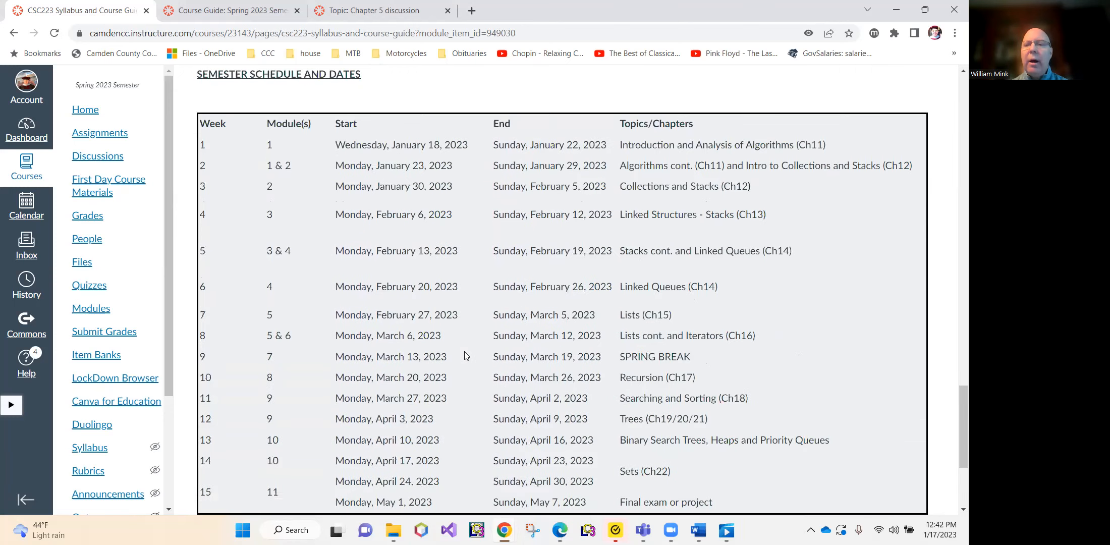
scroll("up", 3)
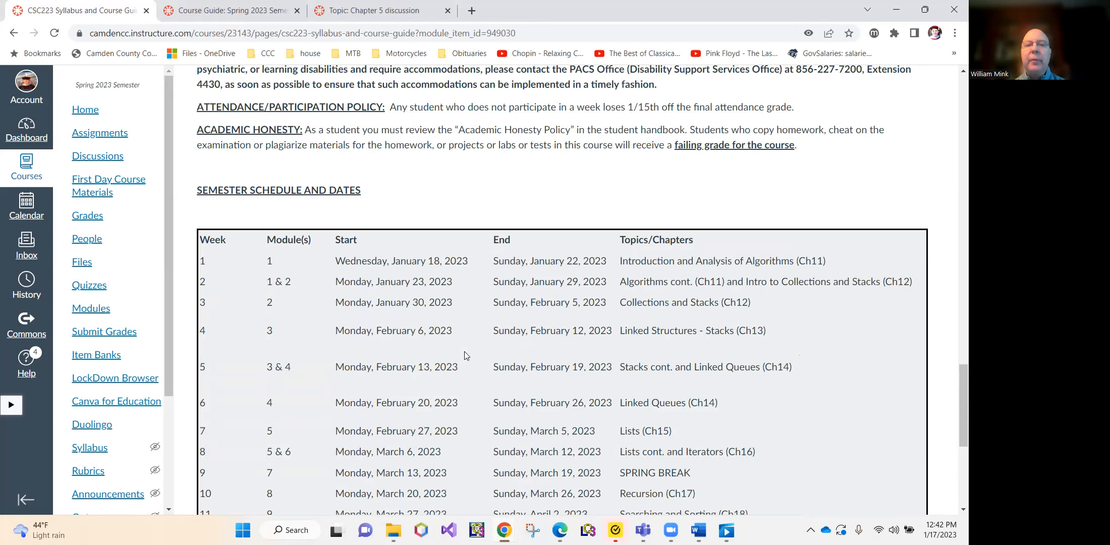
scroll("up", 3)
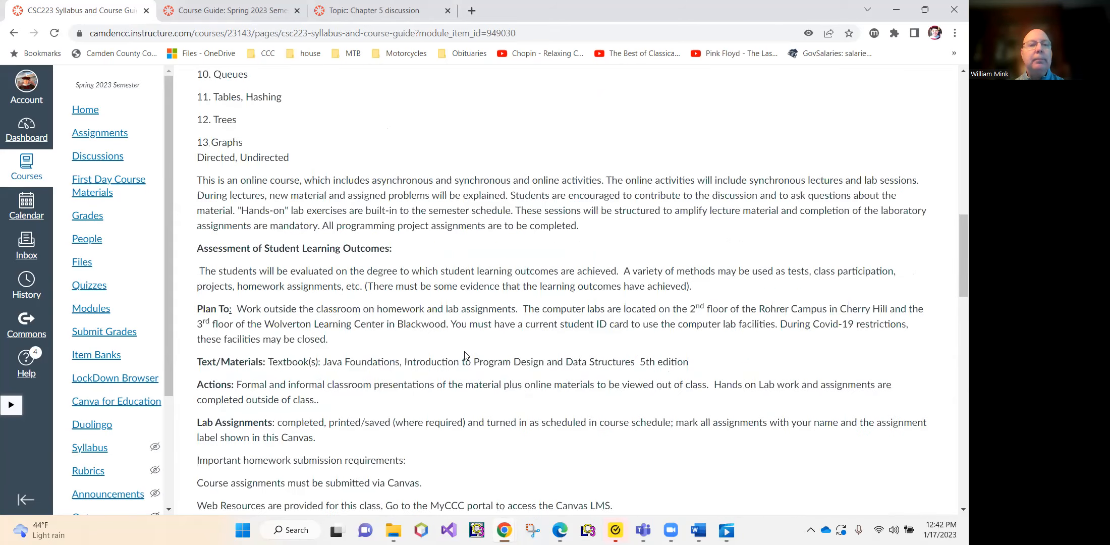
scroll("up", 3)
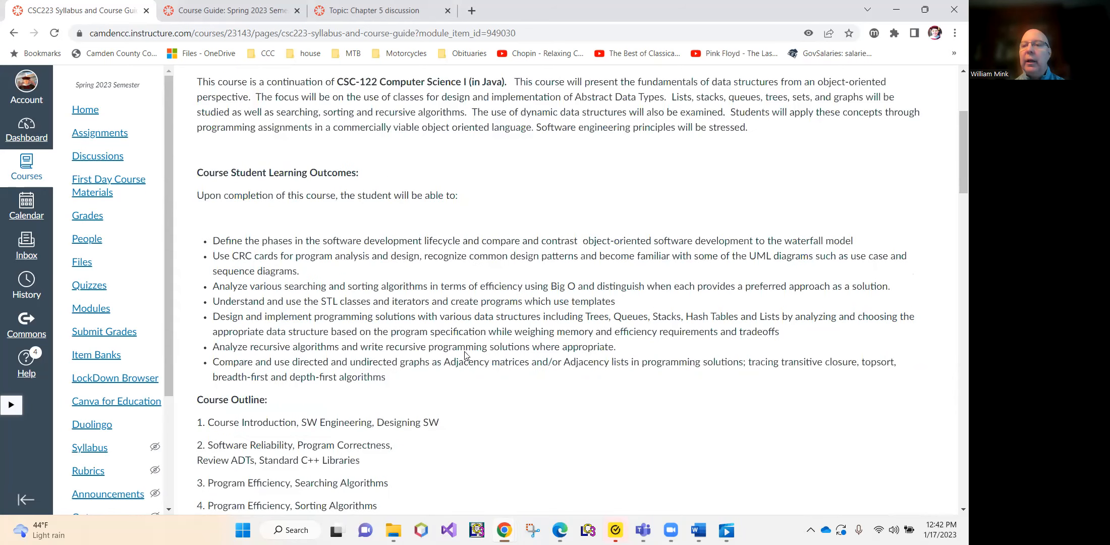
scroll("up", 3)
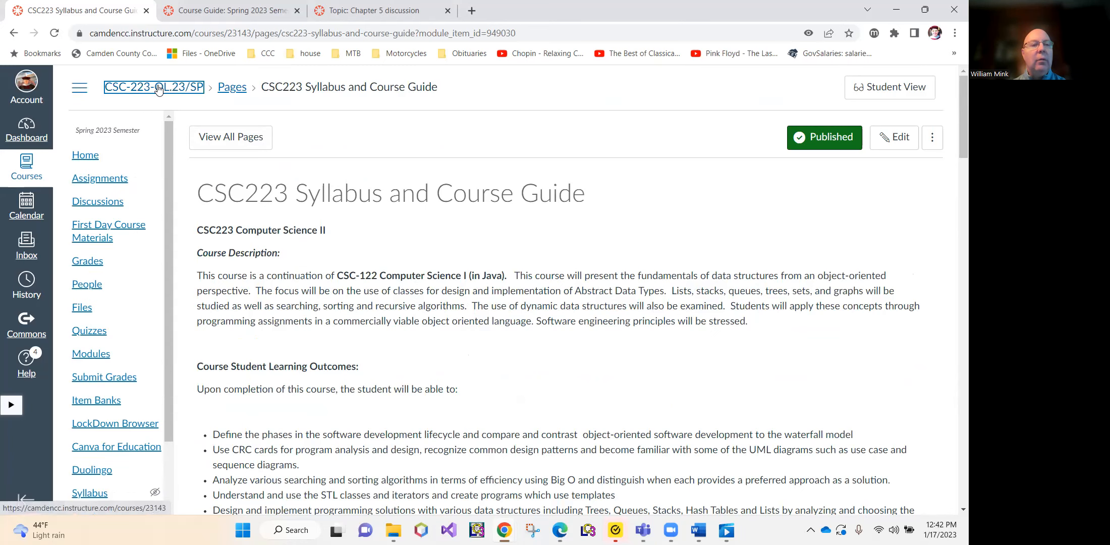
Return to the CSC-223-OL.23/SP Modules page via the breadcrumb and view Module 1's items.
left_click(91, 353)
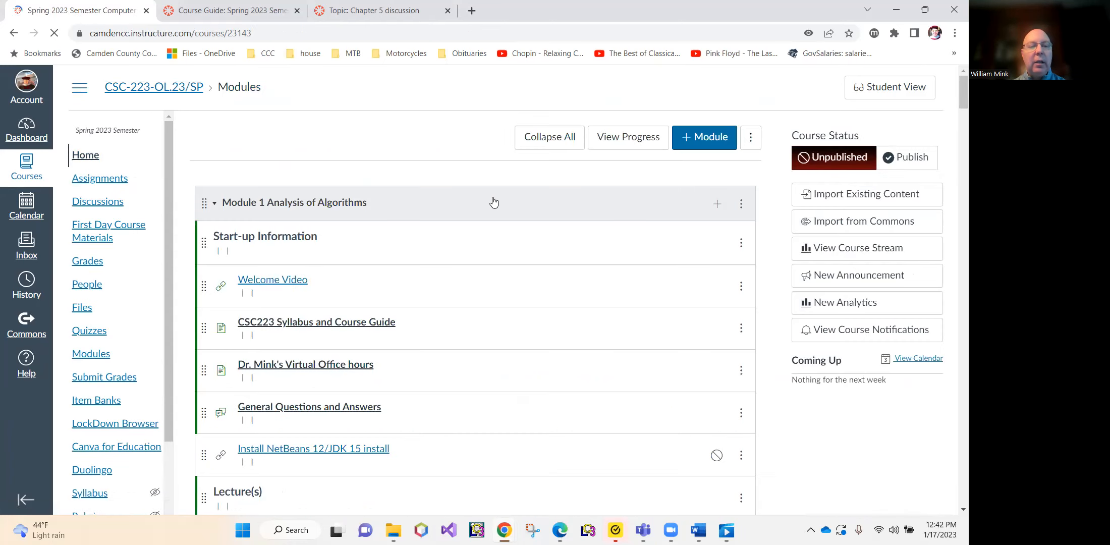
scroll("down", 3)
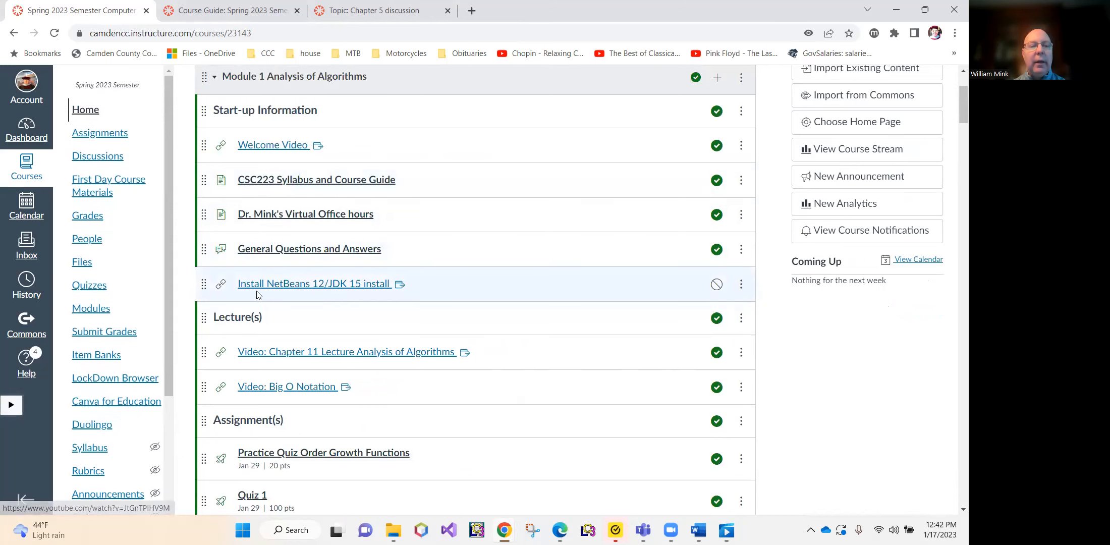
mouse_move(525, 192)
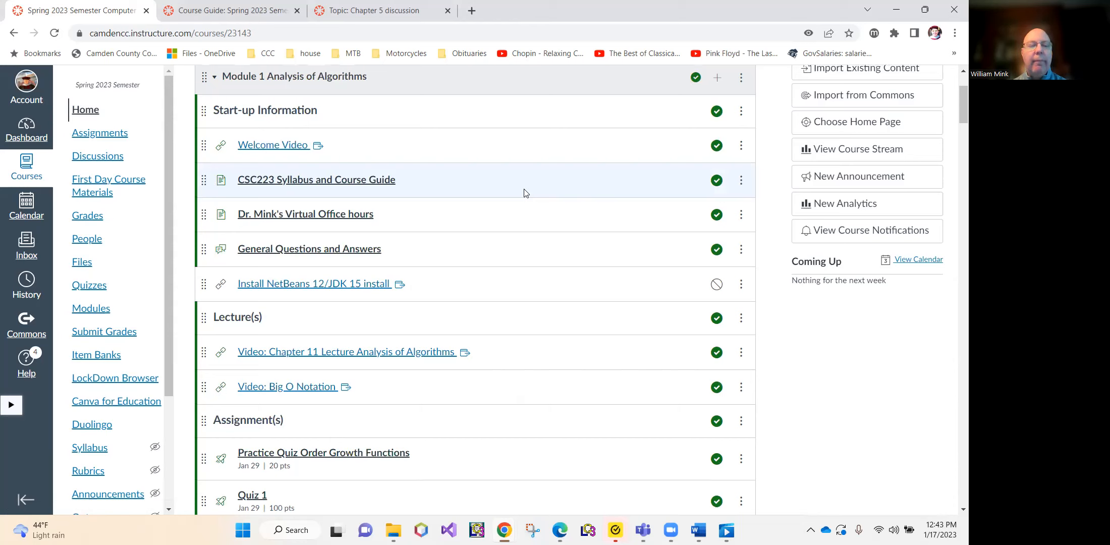
mouse_move(518, 185)
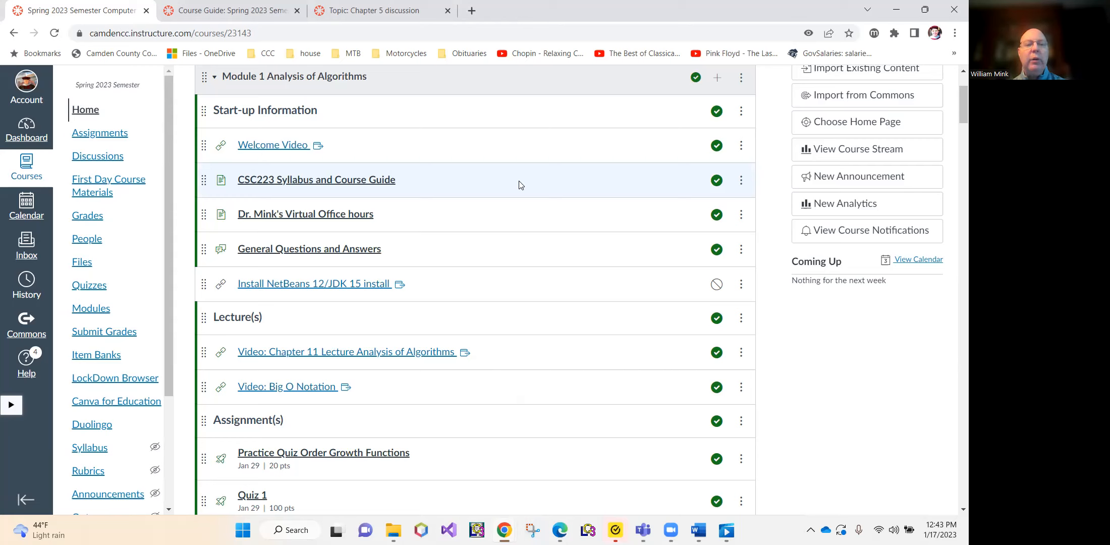
mouse_move(398, 197)
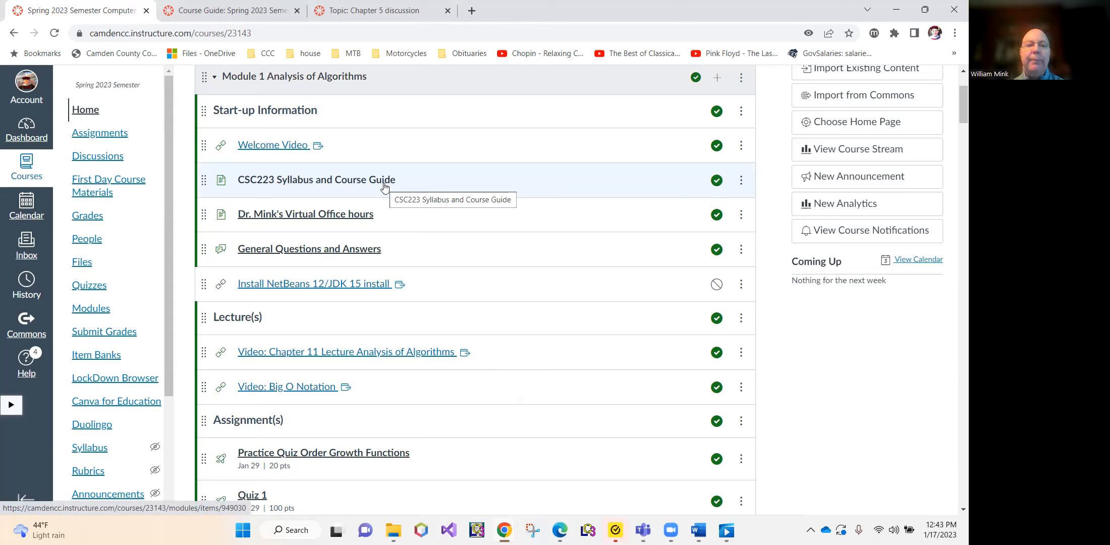
mouse_move(343, 258)
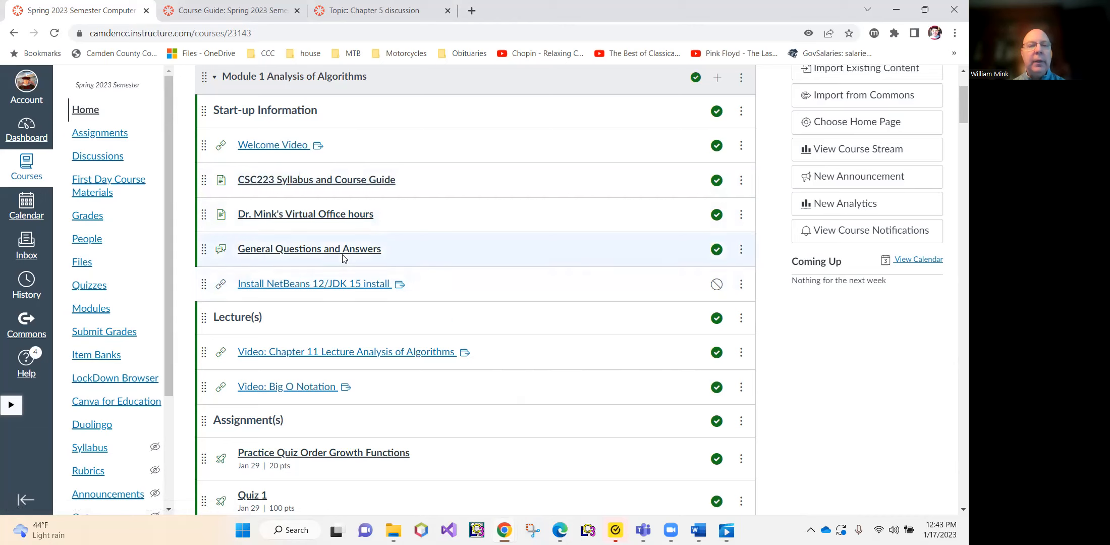
mouse_move(310, 249)
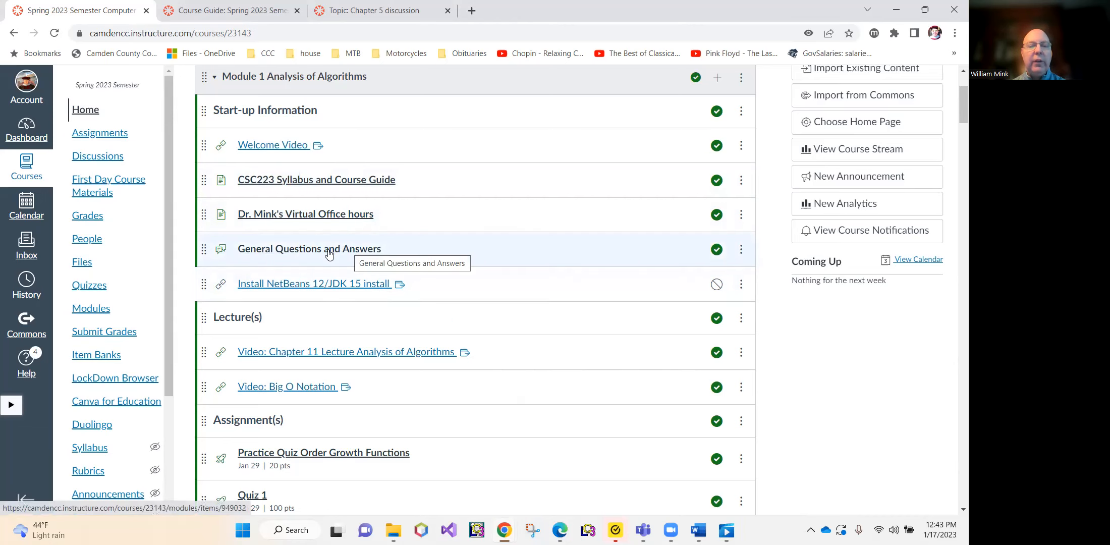
mouse_move(473, 262)
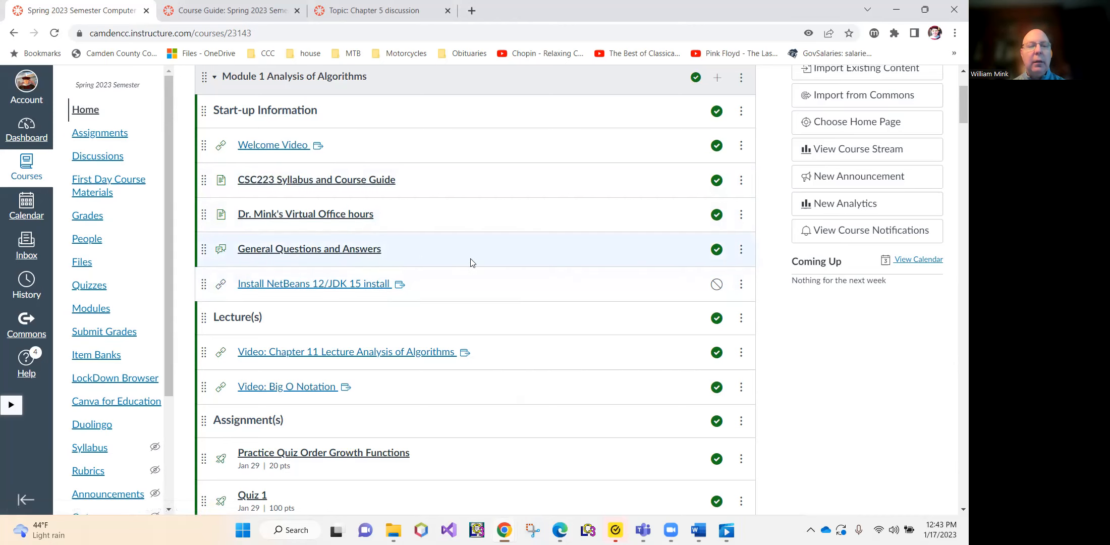
scroll("down", 3)
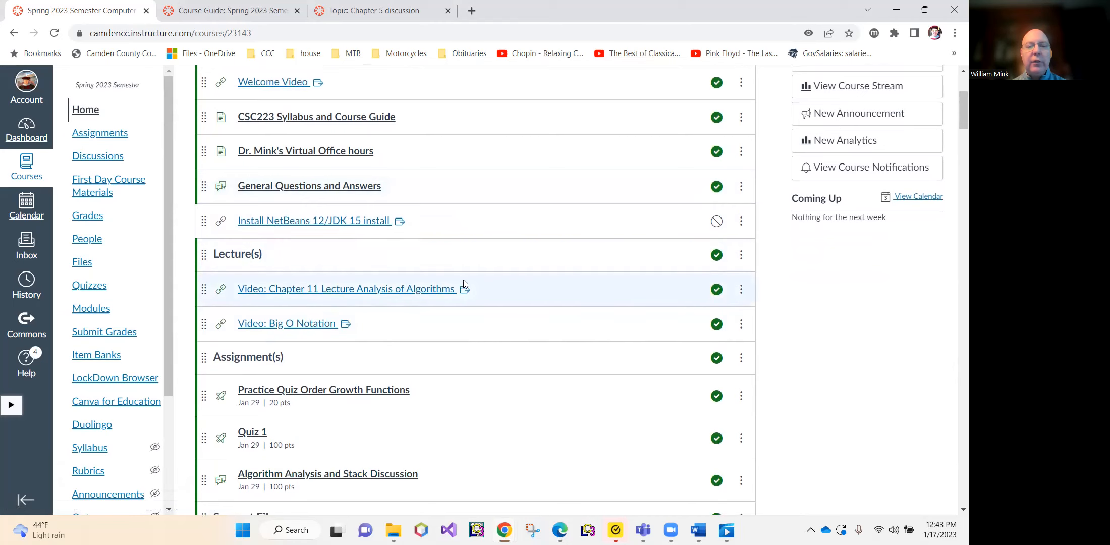
mouse_move(396, 298)
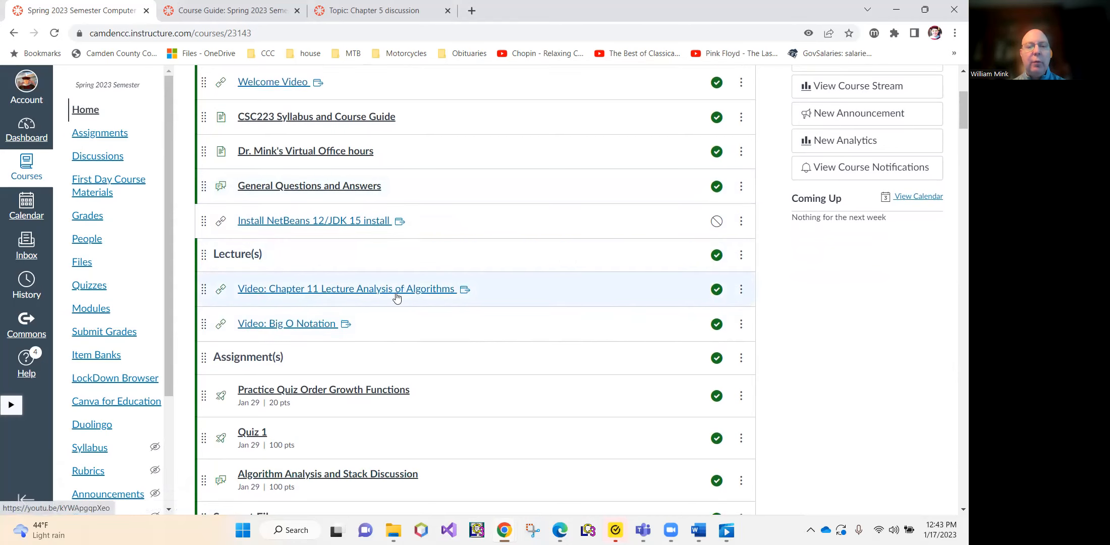
scroll("down", 3)
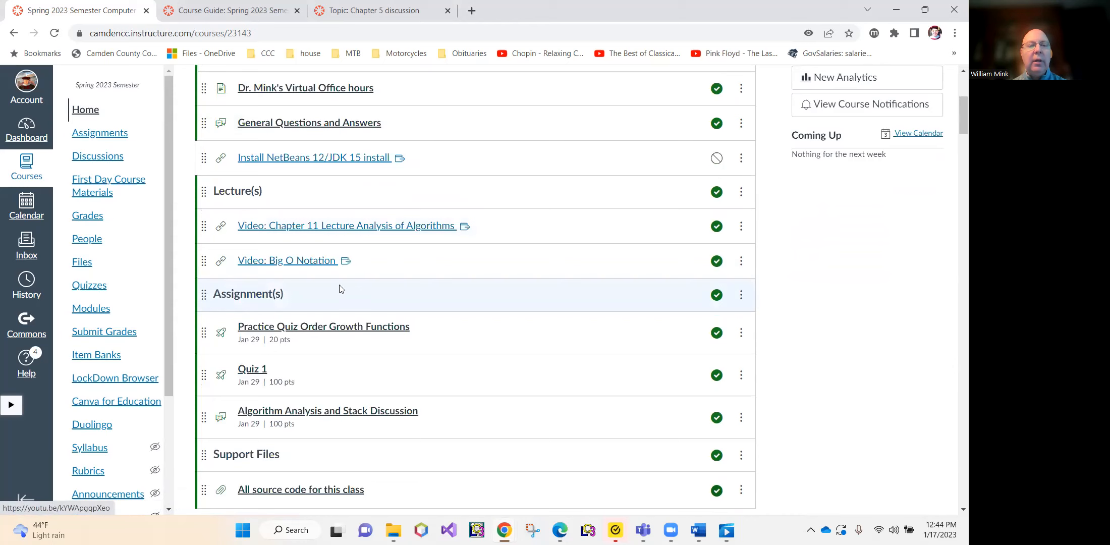
mouse_move(288, 259)
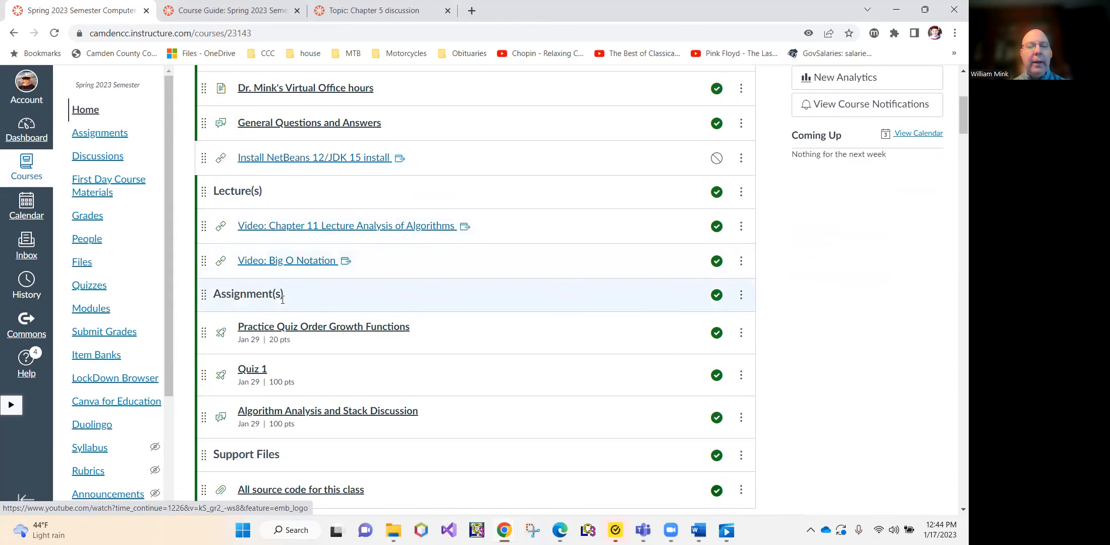
scroll("down", 3)
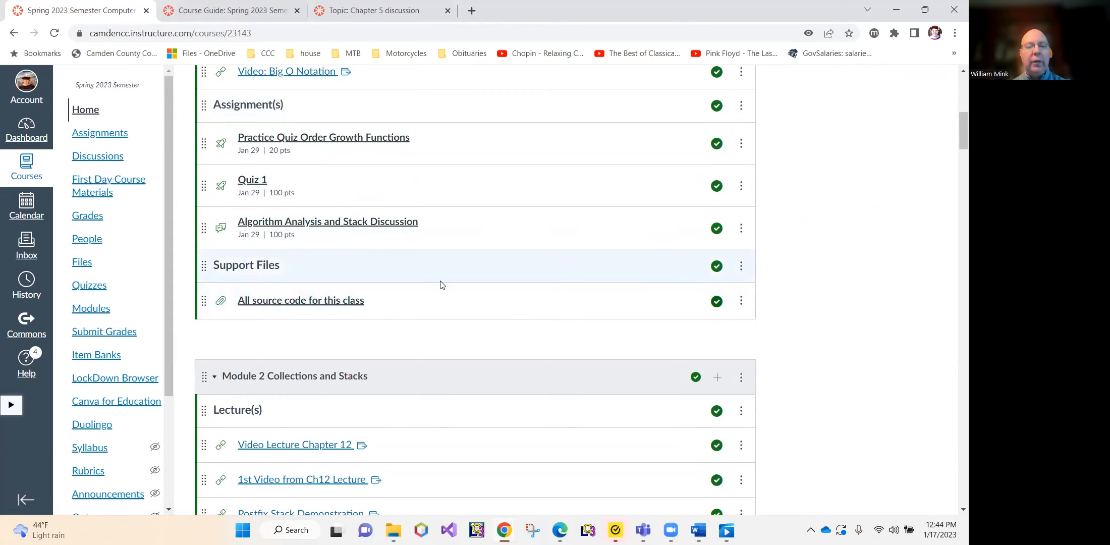
mouse_move(450, 258)
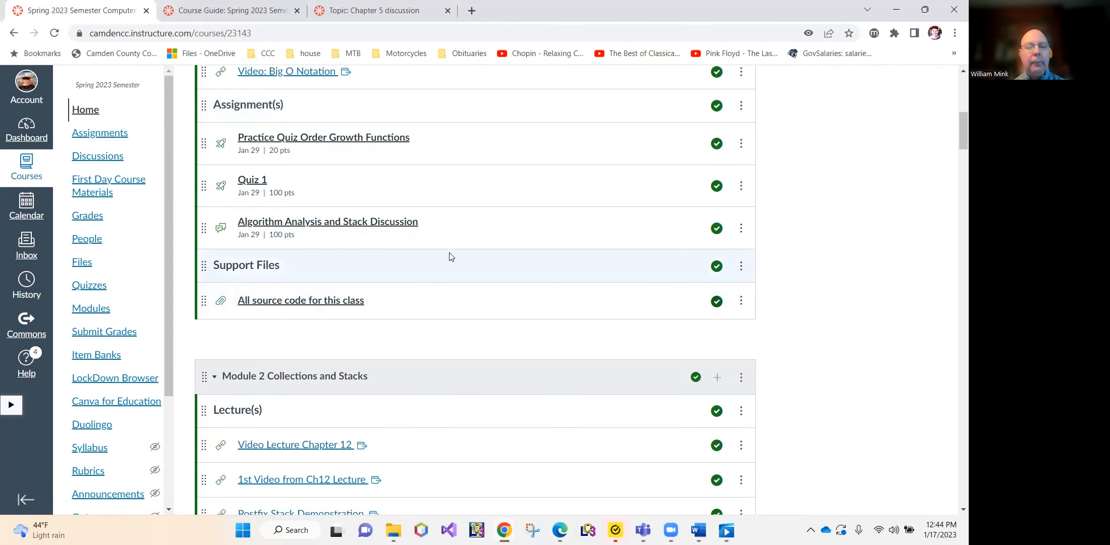
scroll("down", 3)
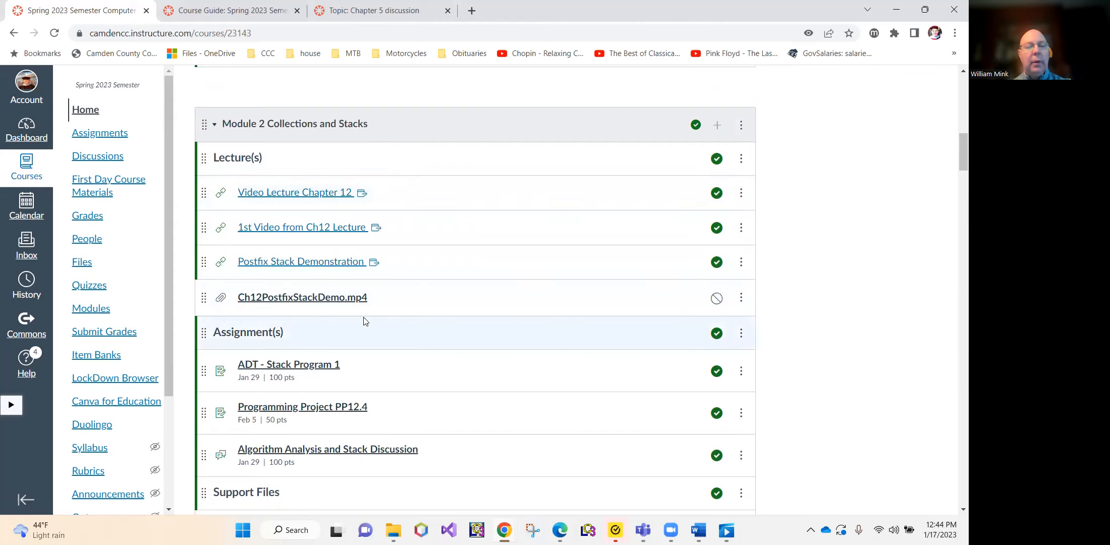
scroll("down", 3)
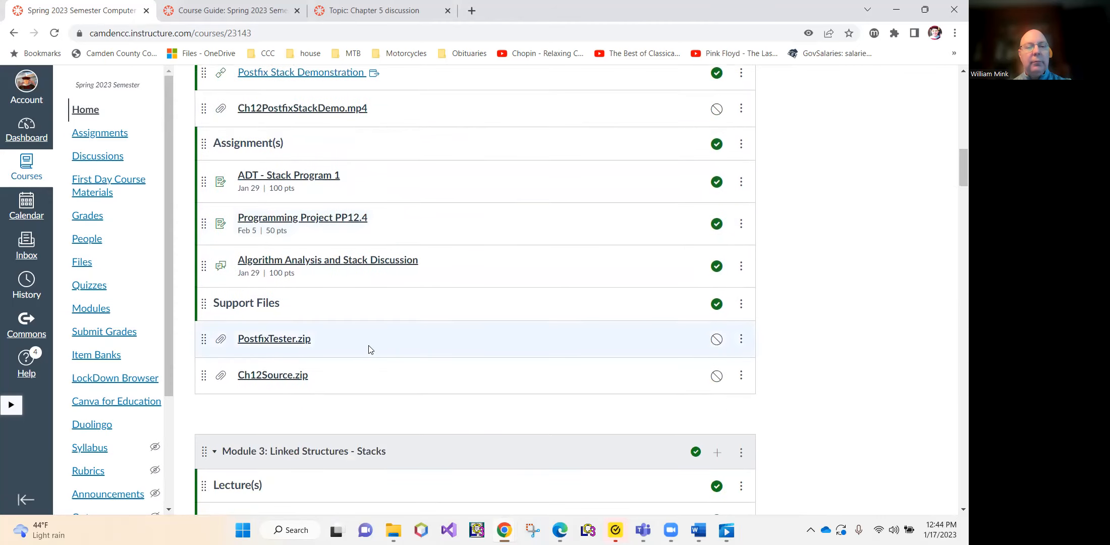
scroll("down", 3)
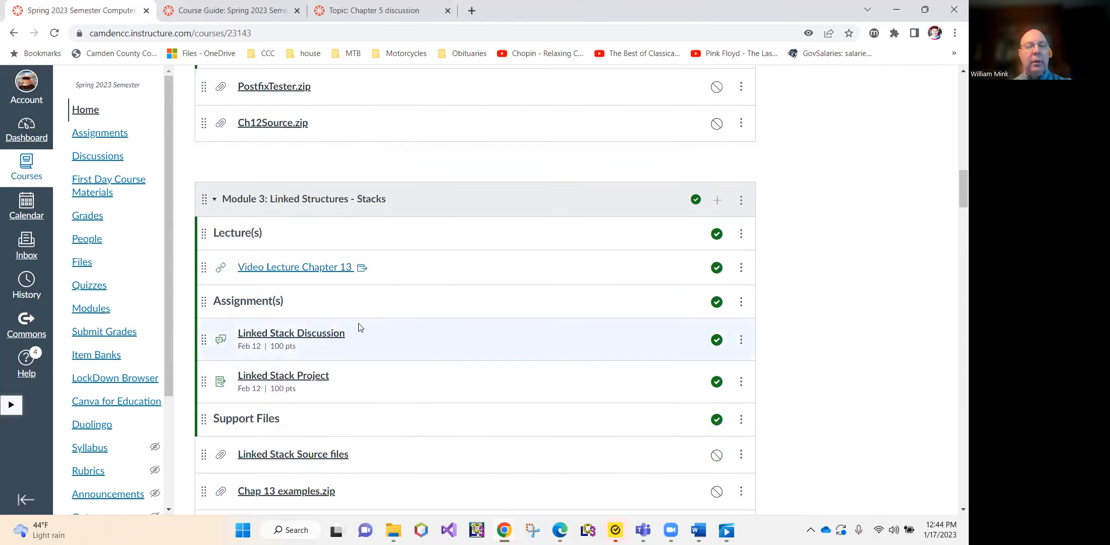
scroll("down", 3)
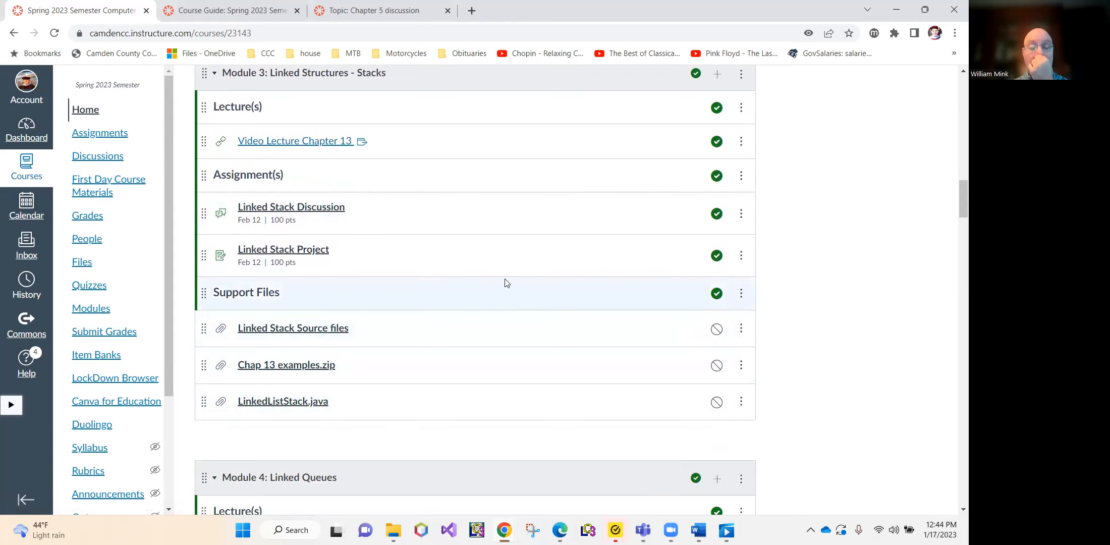
scroll("up", 3)
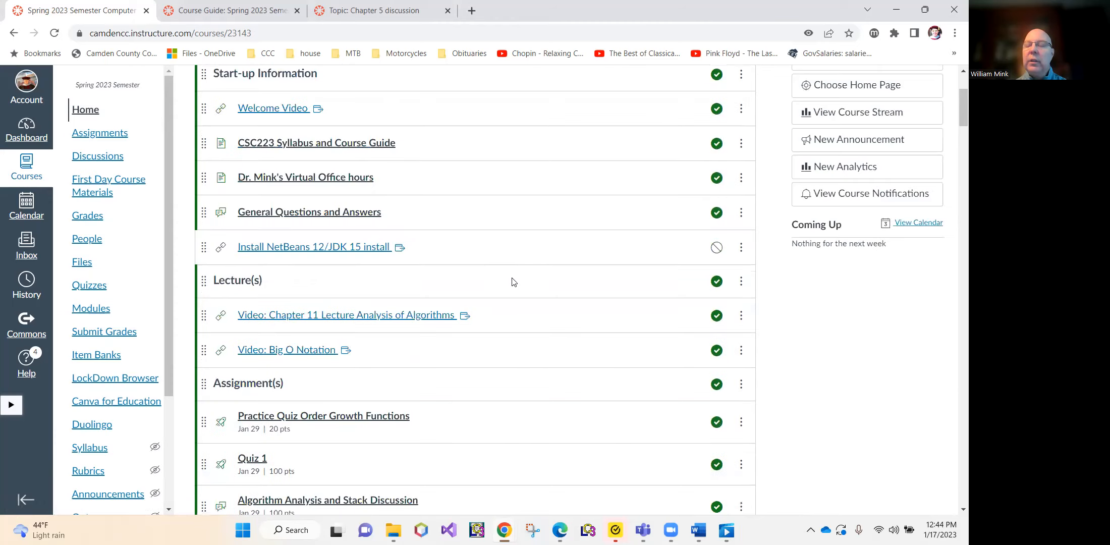
scroll("up", 3)
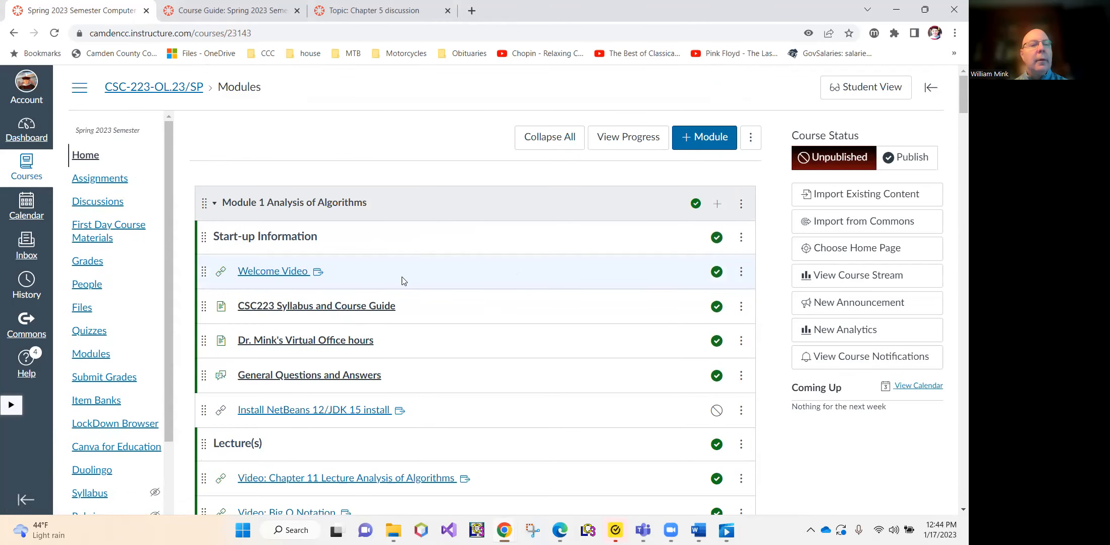
mouse_move(382, 172)
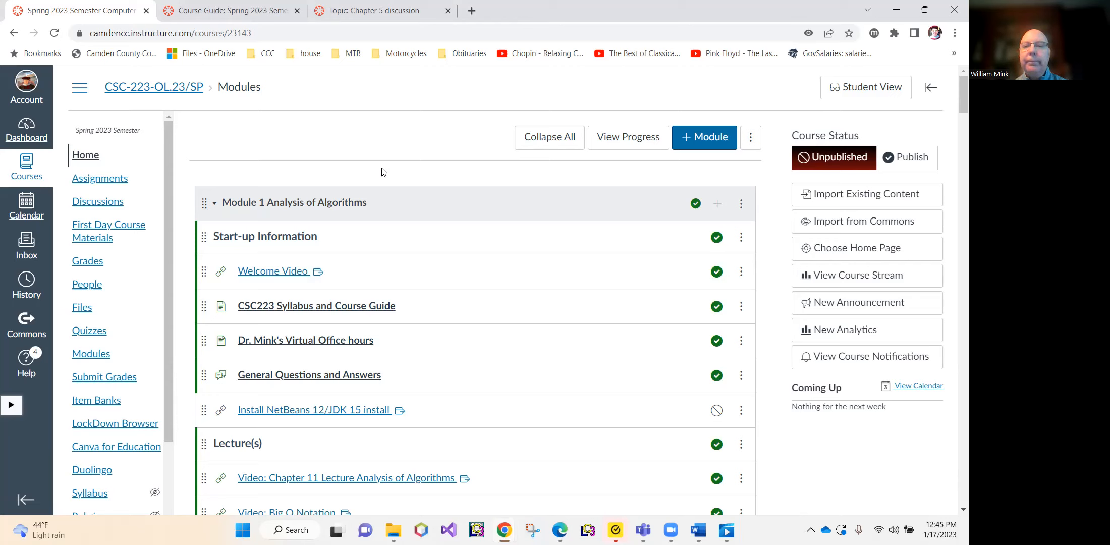
mouse_move(535, 291)
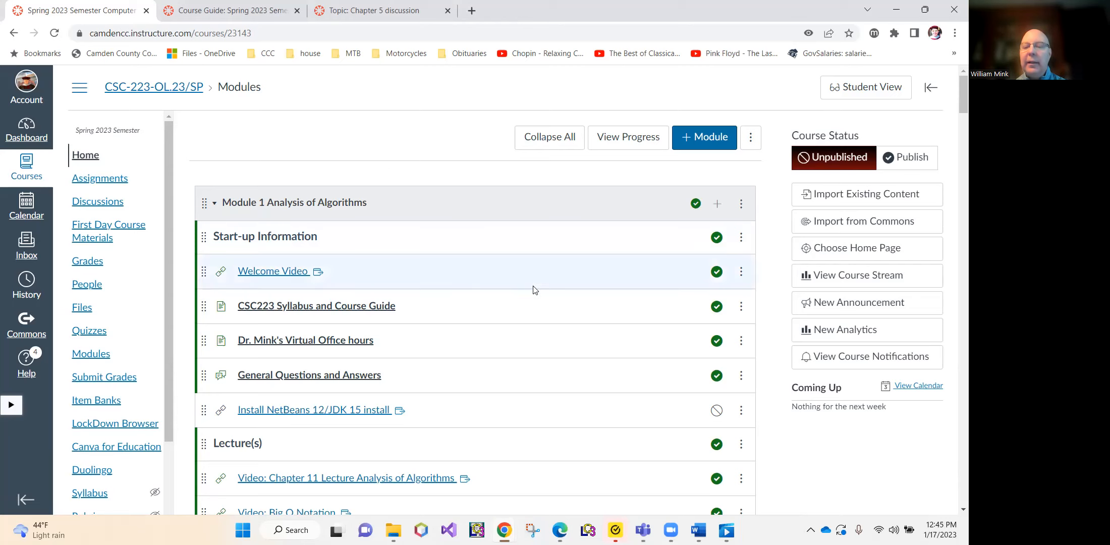